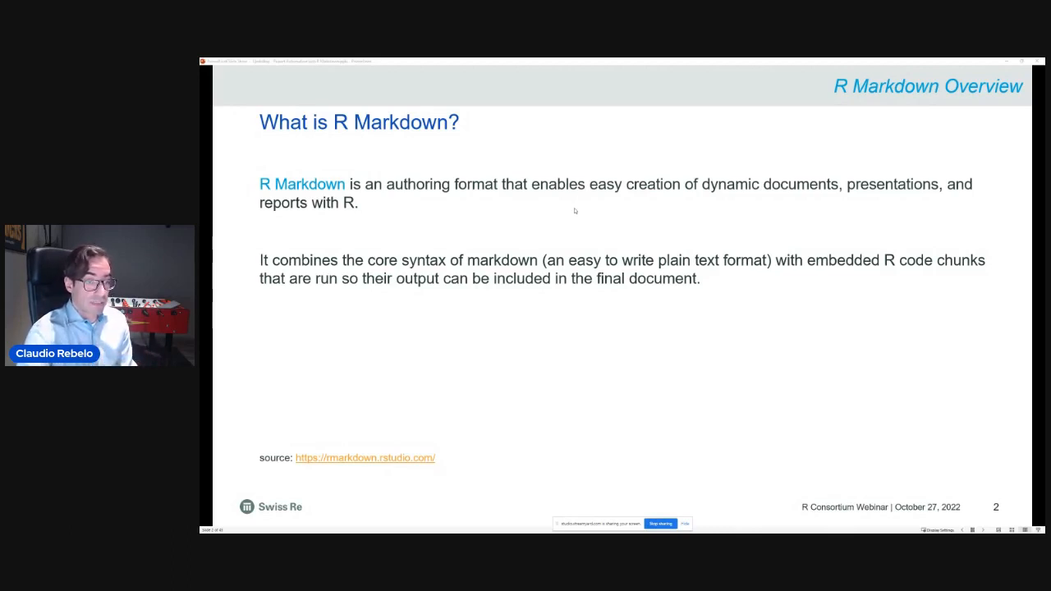
- Reveal the 'In other words' line and advance to the Reproducibility and Automation slide
{"action": "key", "text": "right"}
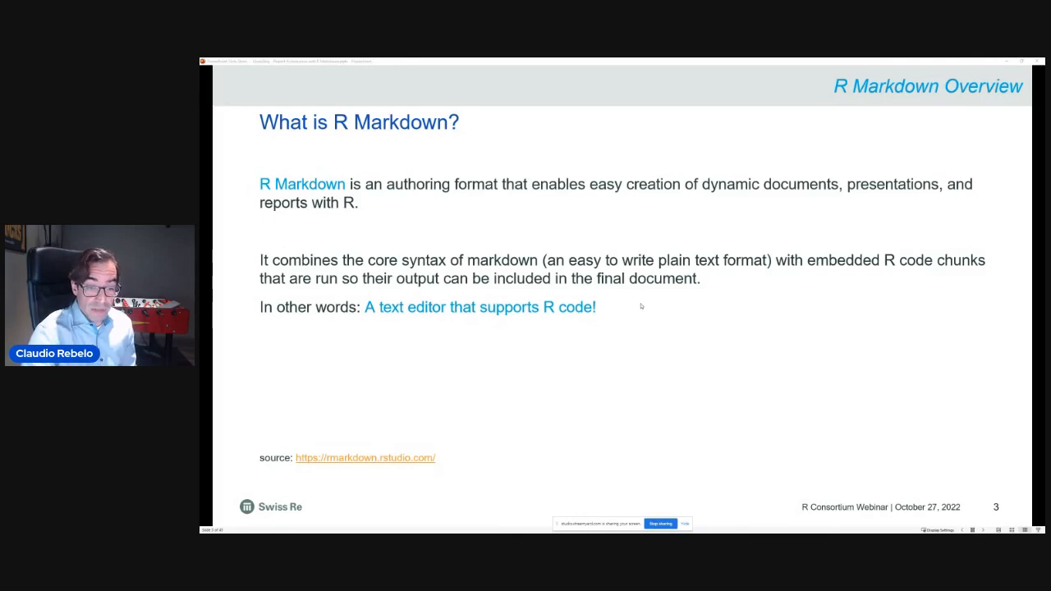
{"action": "key", "text": "Right"}
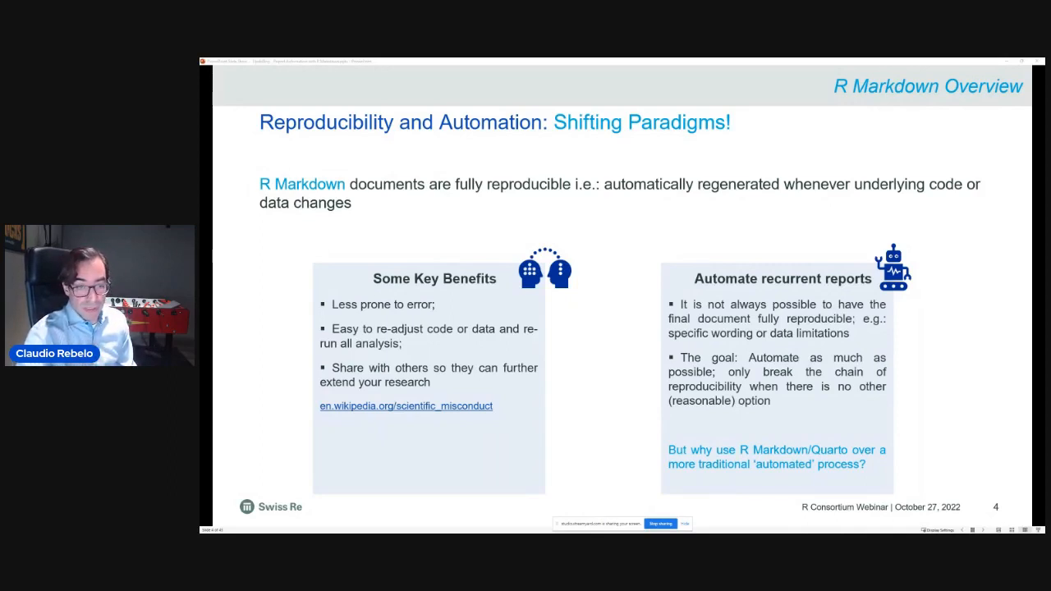
{"action": "mouse_move", "coordinate": [548, 305]}
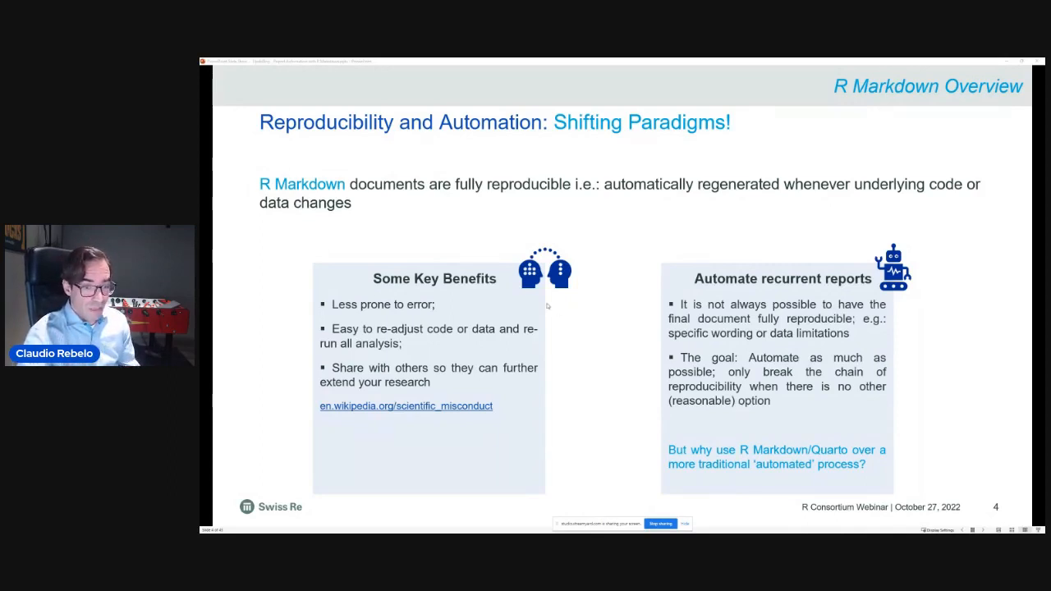
- Show the Messy Workflow diagram, then its build adding the New Bookings repeat loop
{"action": "key", "text": "right"}
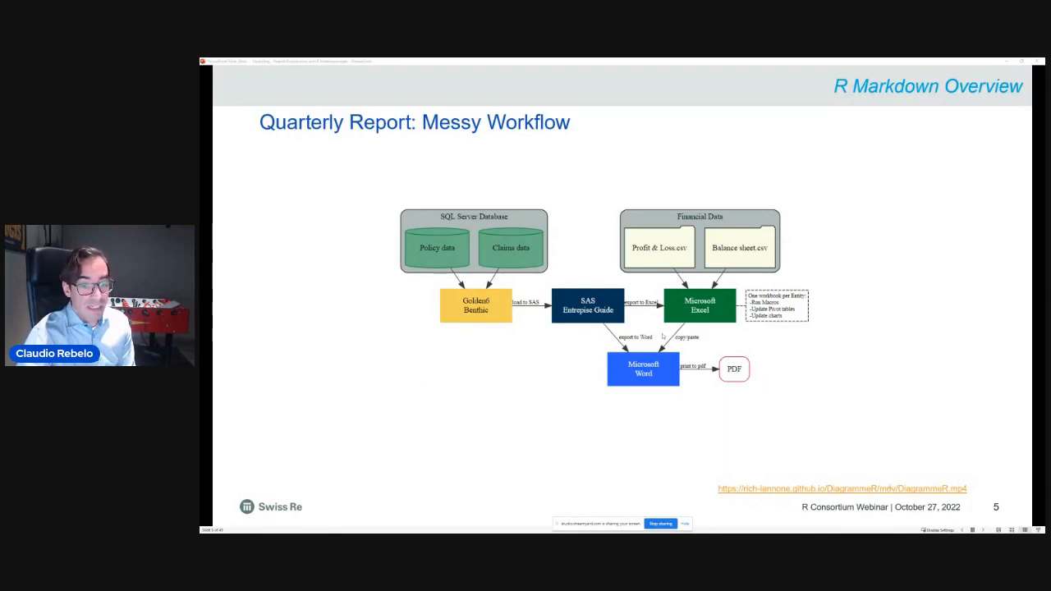
{"action": "key", "text": "right"}
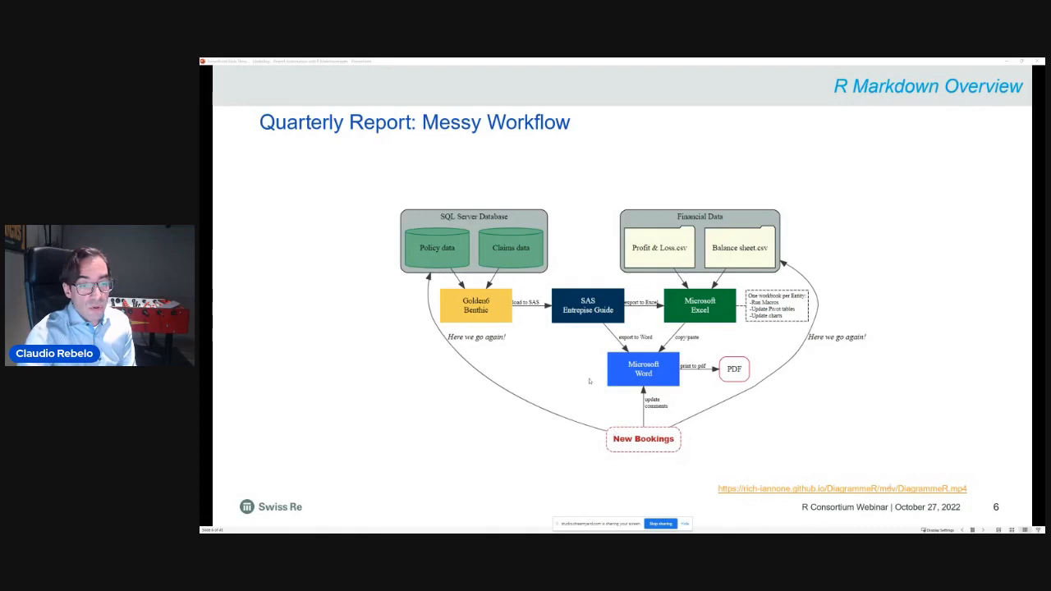
- Advance to slide 11 showing the YAML header, text and code beside rendered output
{"action": "key", "text": "Right"}
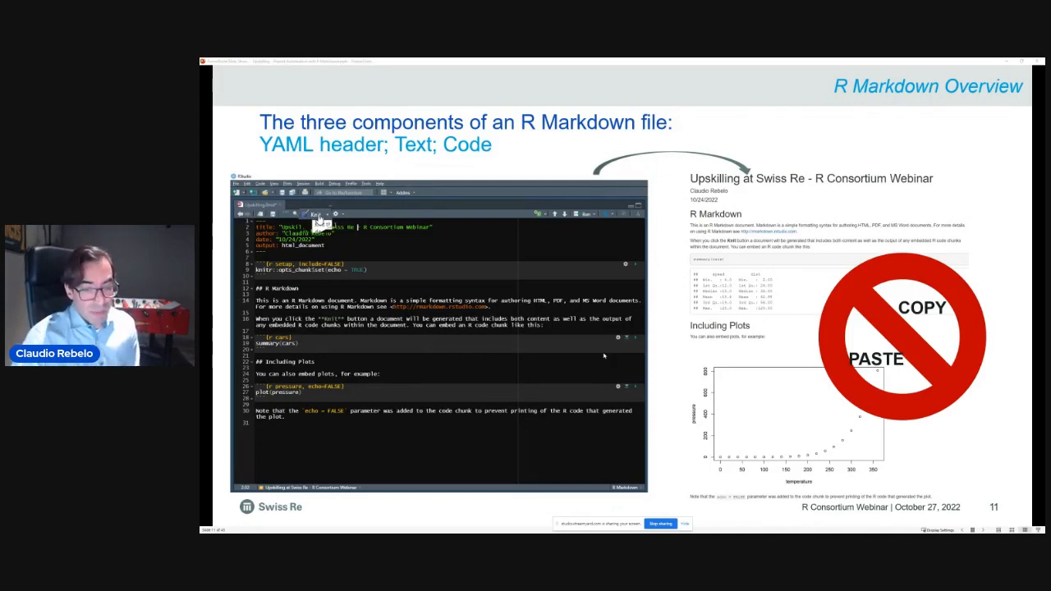
- Advance to slide 13, the Study Case introducing the fictional insurer Remarkable Re
{"action": "key", "text": "right"}
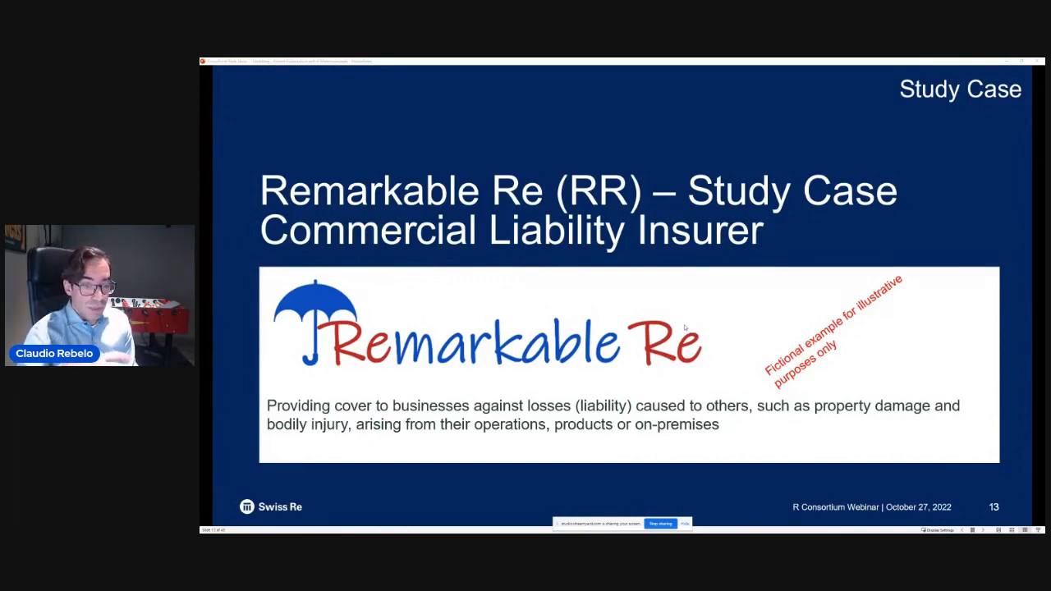
{"action": "mouse_move", "coordinate": [1008, 421]}
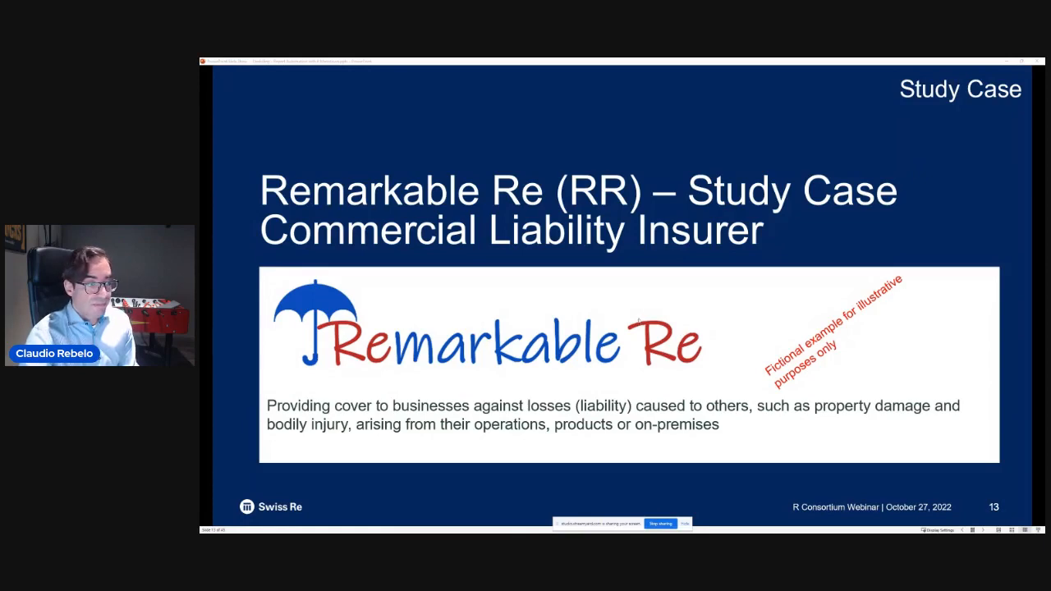
- Advance to slide 14 with the 2013–2020 policy, claims, costing and metadata samples
{"action": "key", "text": "right"}
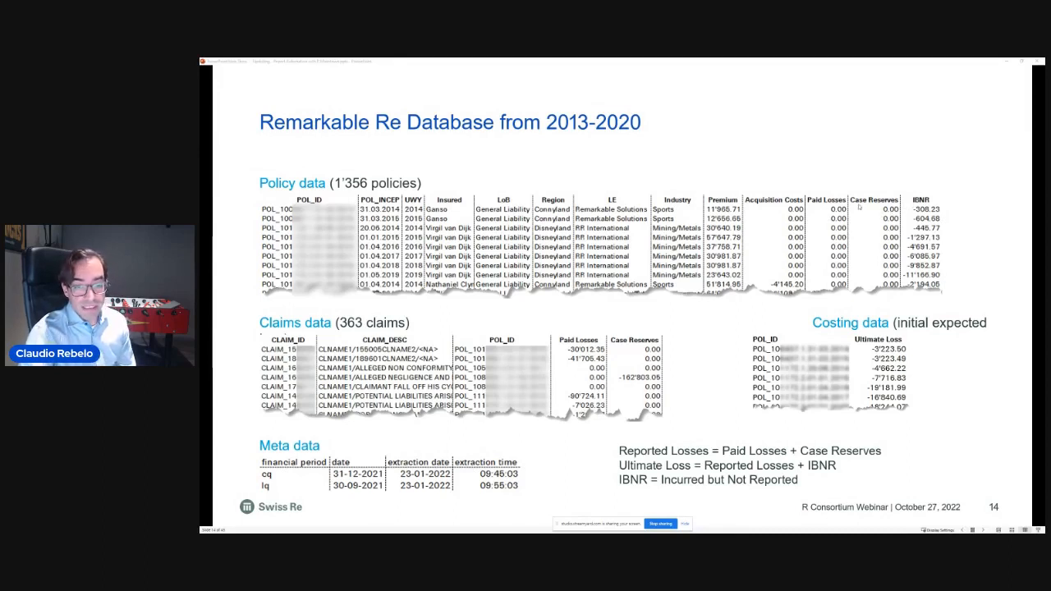
{"action": "mouse_move", "coordinate": [856, 211]}
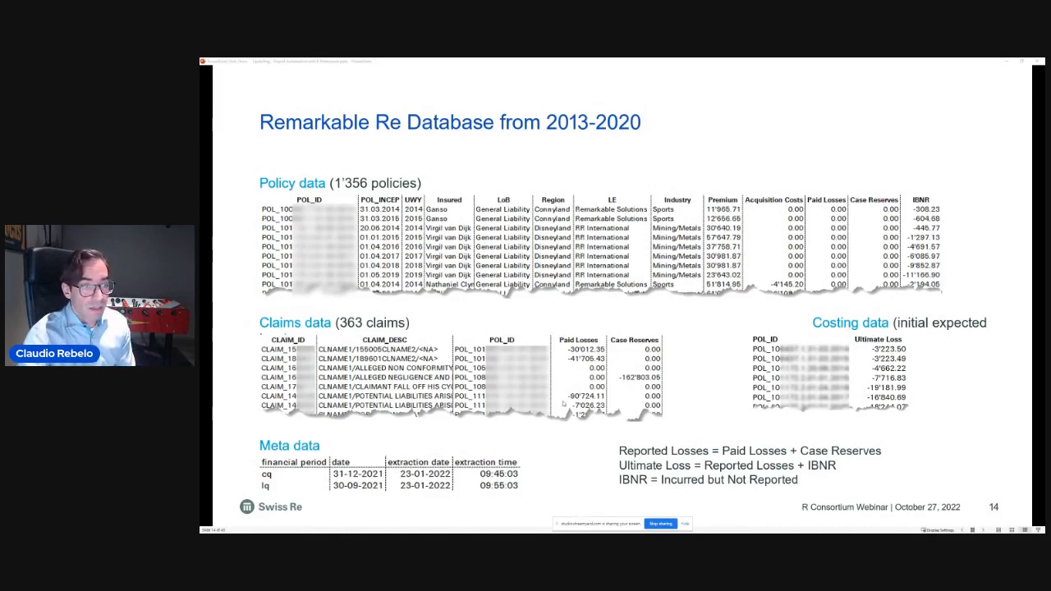
- Show slide 15 asking which reports are possible, then continue to the Word report's table of contents
{"action": "key", "text": "right"}
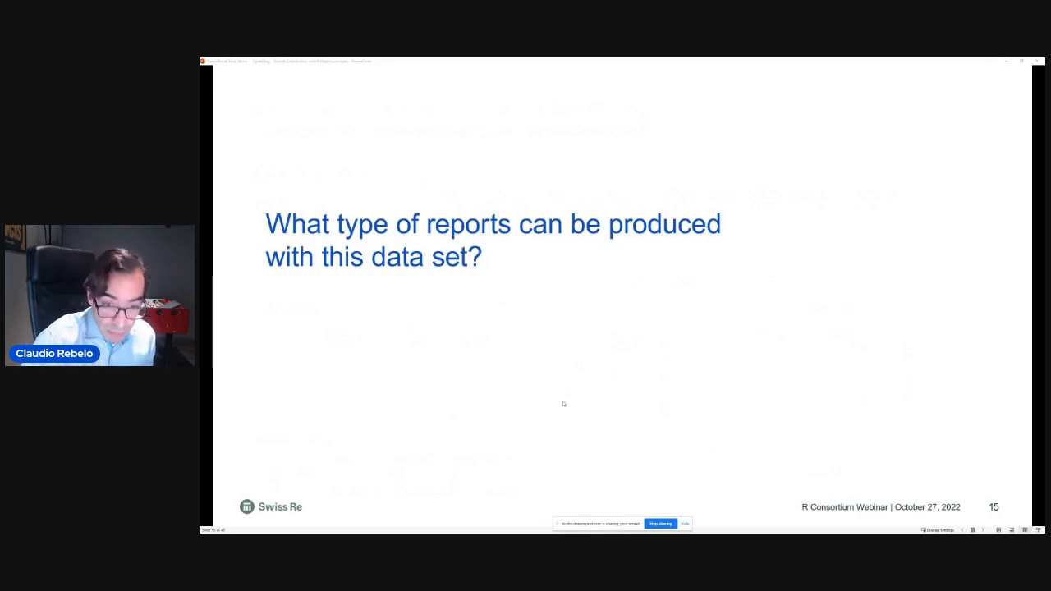
{"action": "key", "text": "right"}
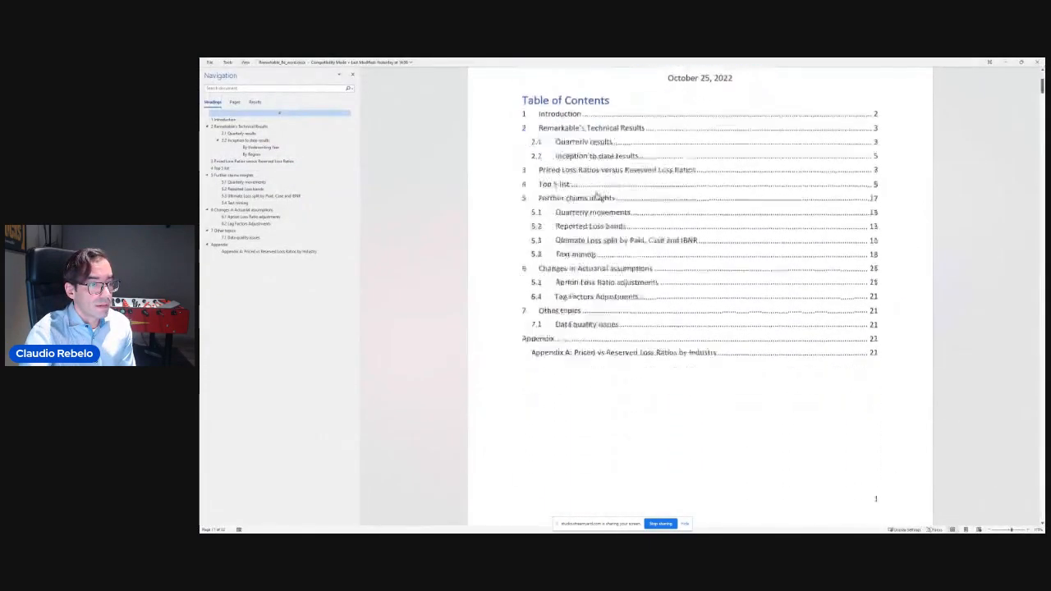
- Jump to section 2.1 Quarterly results via the Navigation pane and scroll into it
{"action": "left_click", "coordinate": [238, 134]}
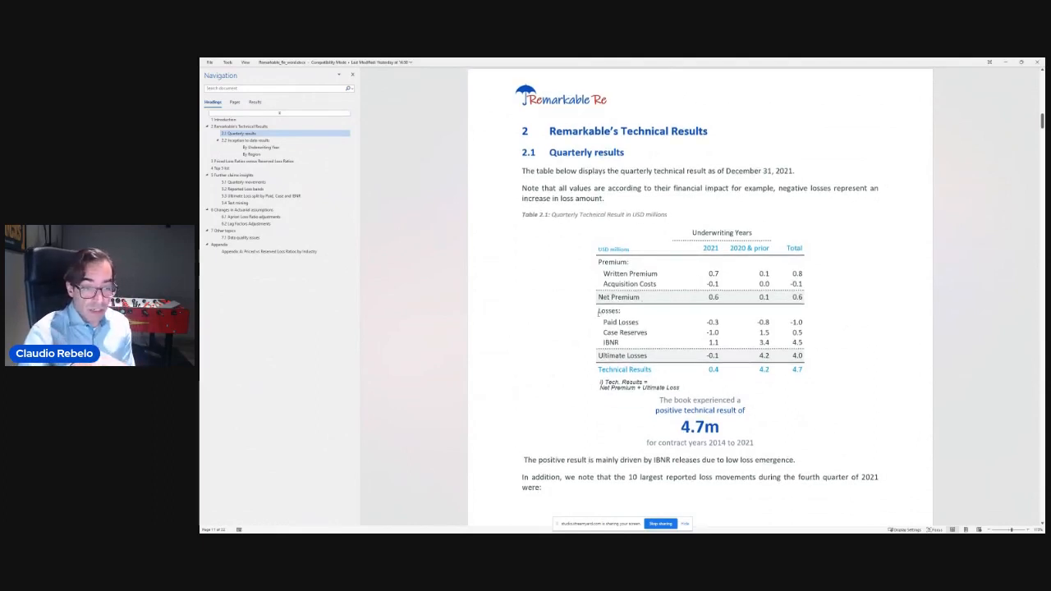
{"action": "scroll", "scroll_direction": "down", "scroll_amount": 3}
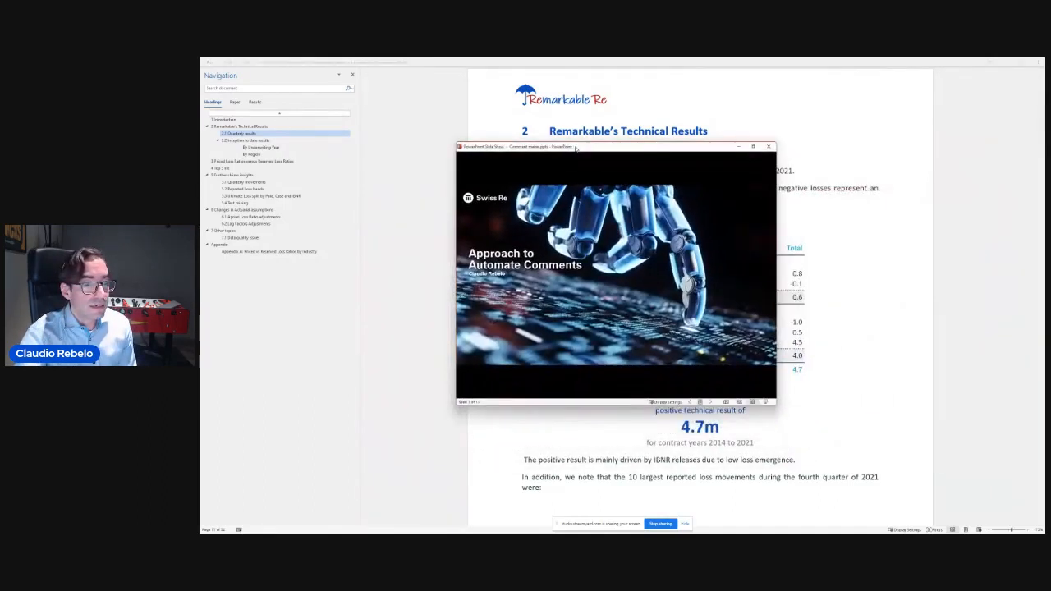
- Start the Automate Comments slideshow and advance through Drivers and Offsets and Normalize values to the 0.15 threshold slide
{"action": "left_click", "coordinate": [752, 146]}
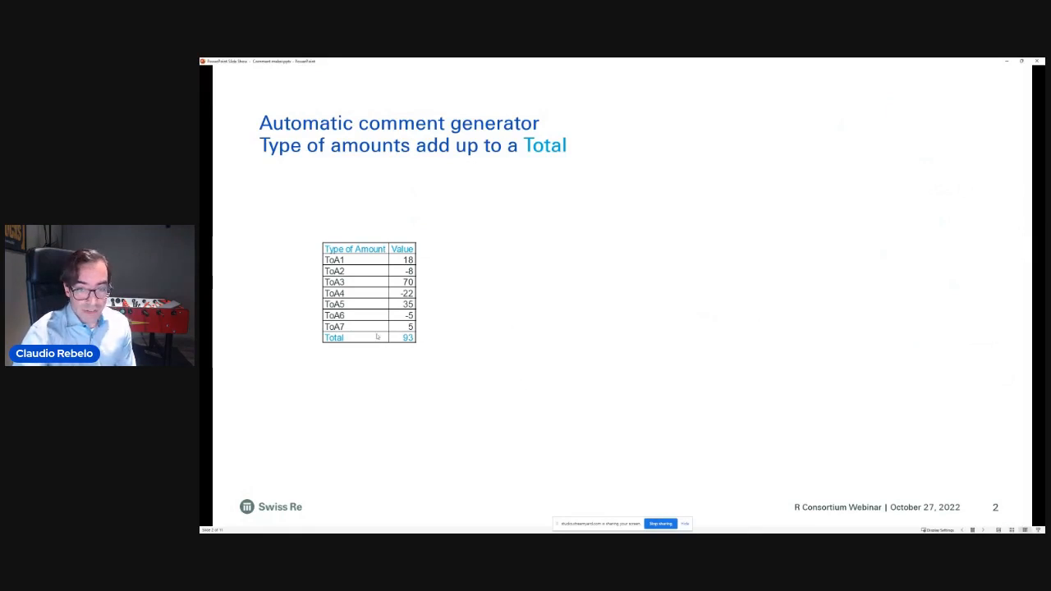
{"action": "key", "text": "right"}
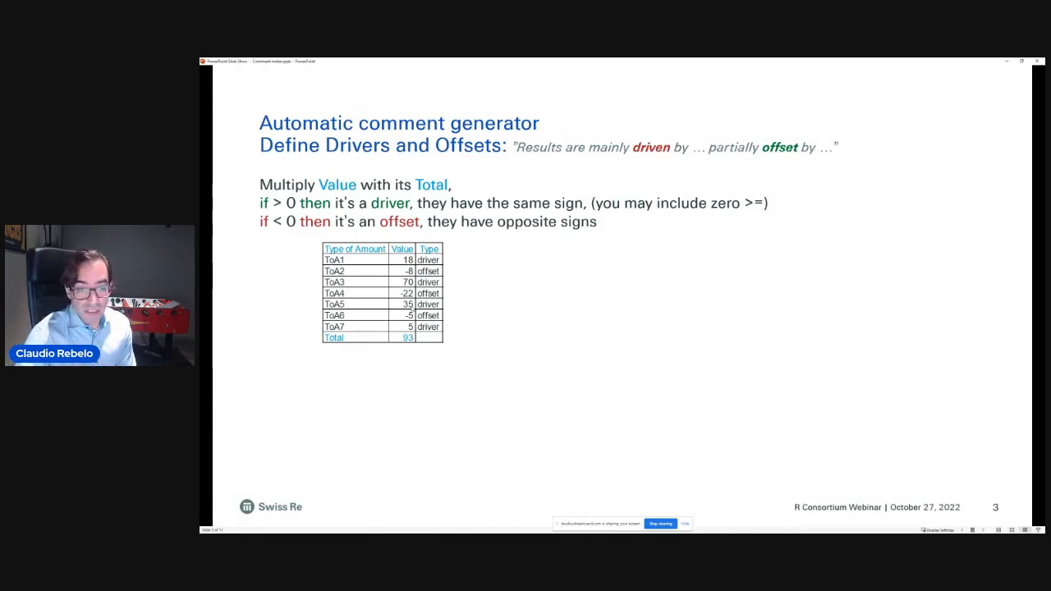
{"action": "key", "text": "right"}
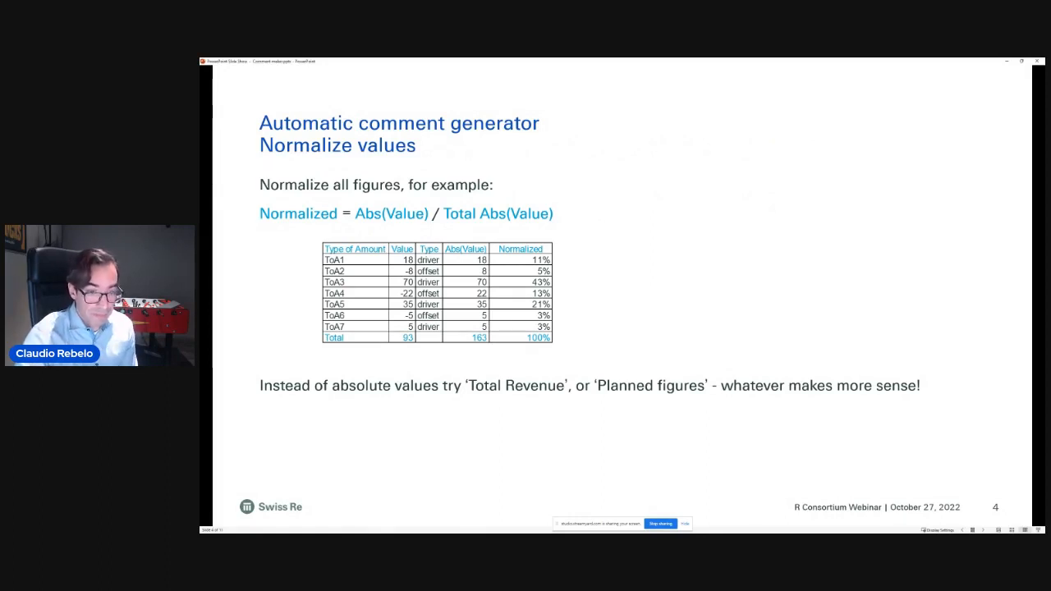
{"action": "key", "text": "Right"}
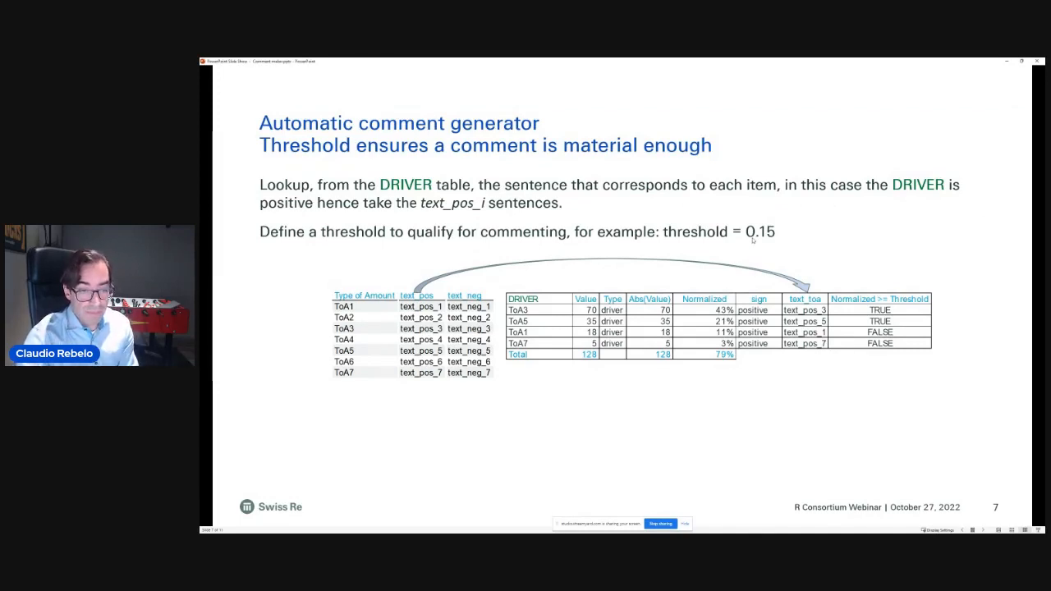
- Advance to slide 8 defining adverbs and adjectives by magnitude intervals
{"action": "key", "text": "right"}
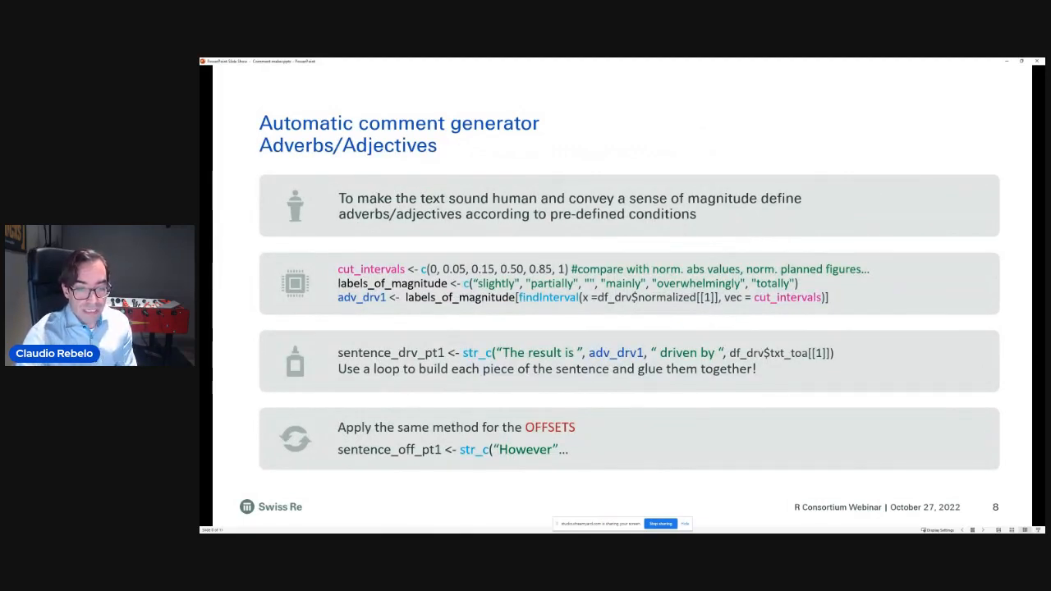
{"action": "mouse_move", "coordinate": [436, 334]}
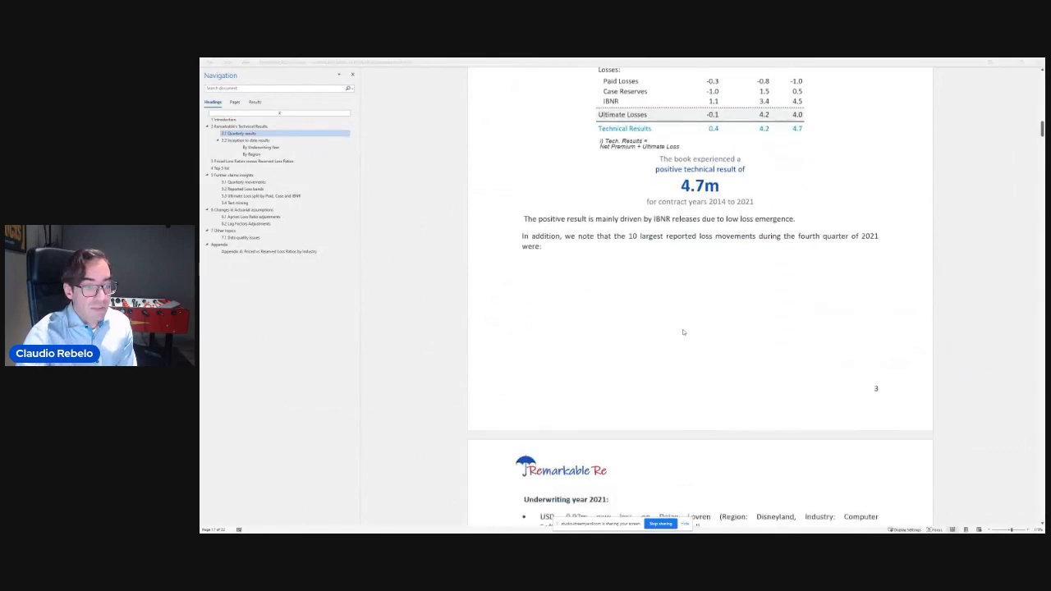
- Scroll down to section 2.2 Inception to date results with its underwriting-year table
{"action": "scroll", "scroll_direction": "down", "scroll_amount": 3}
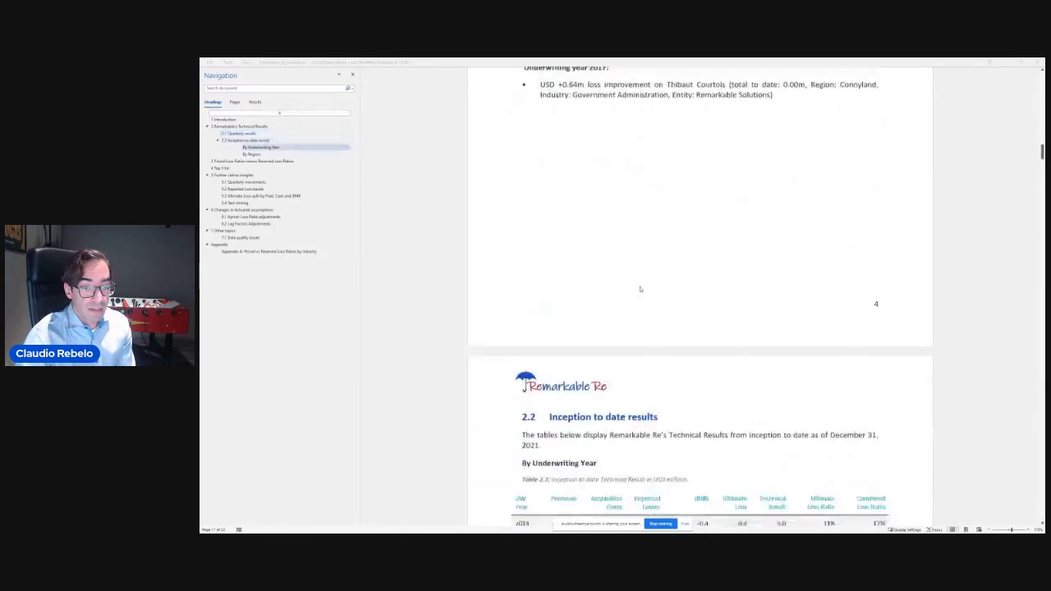
{"action": "scroll", "scroll_direction": "down", "scroll_amount": 3}
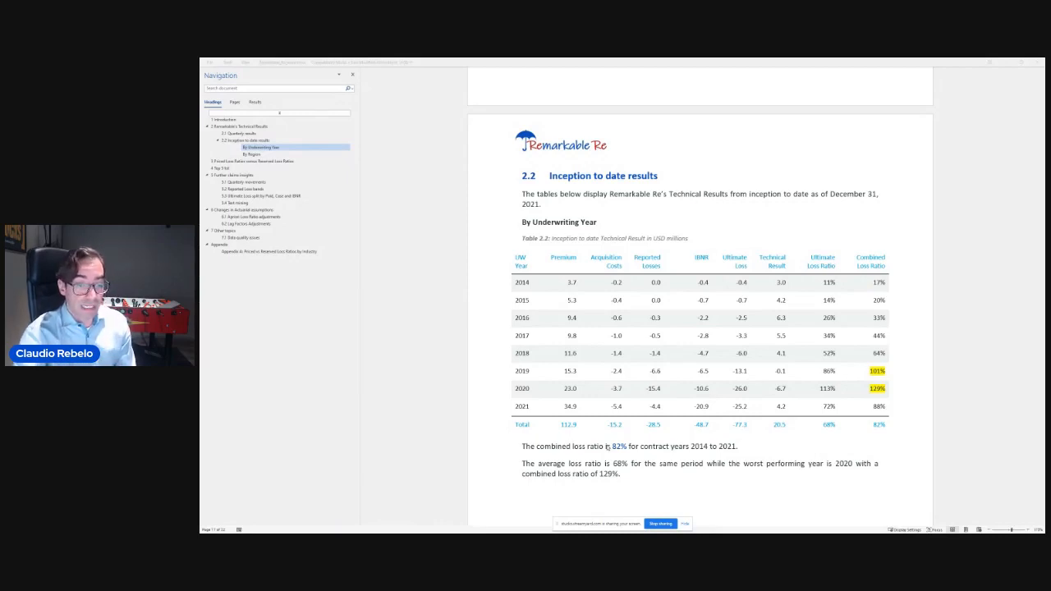
- Move past the By Region table to section 3, Priced versus Reserved Loss Ratios, via the Navigation pane
{"action": "scroll", "scroll_direction": "down", "scroll_amount": 3}
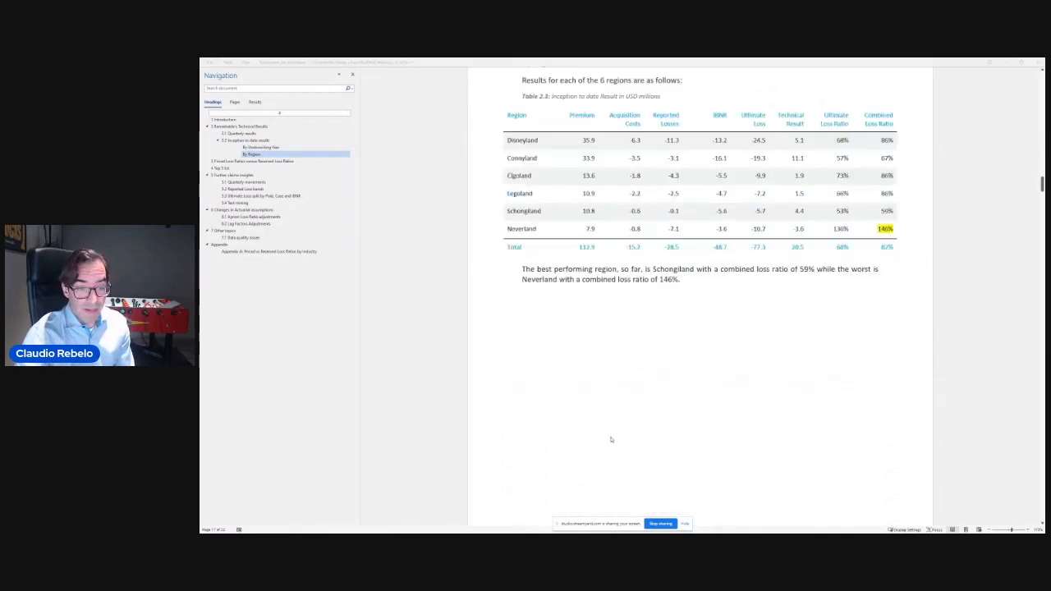
{"action": "left_click", "coordinate": [251, 161]}
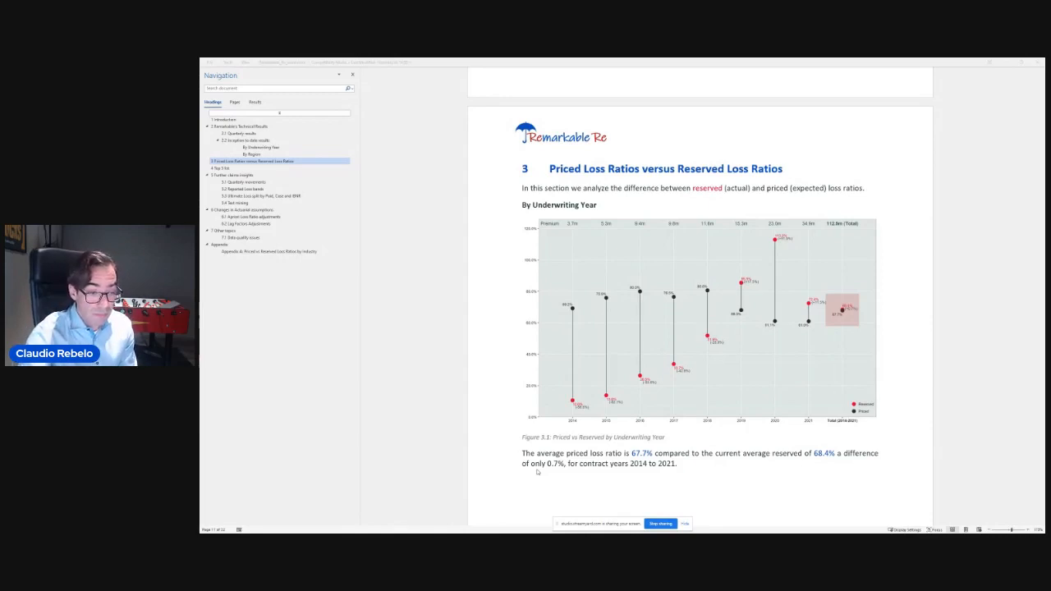
- Scroll through Appendix A down to section 4, Top 5 list, with its top-losses tables
{"action": "scroll", "scroll_direction": "down", "scroll_amount": 3}
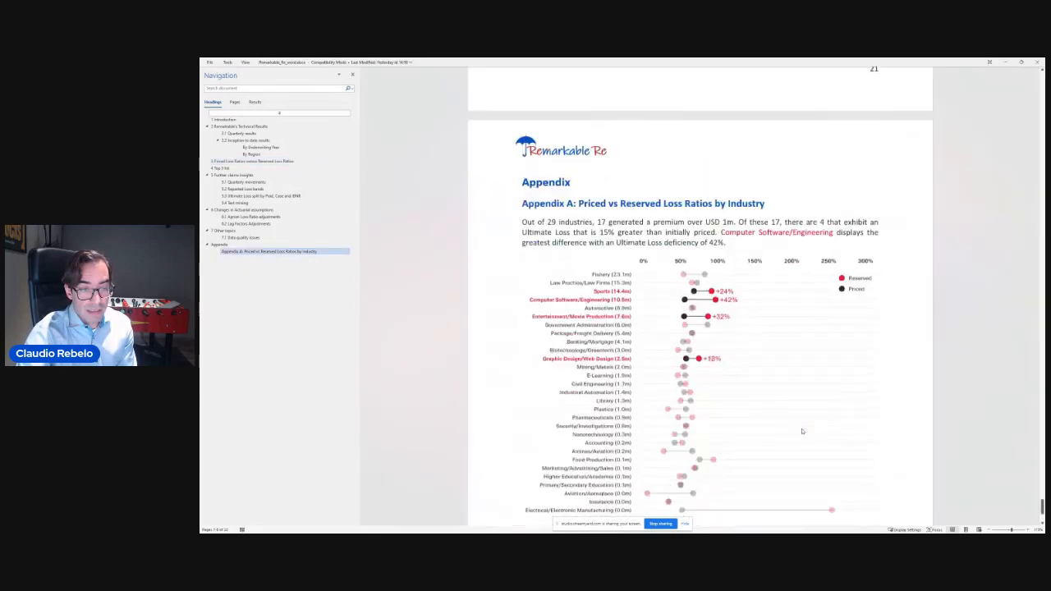
{"action": "scroll", "scroll_direction": "down", "scroll_amount": 3}
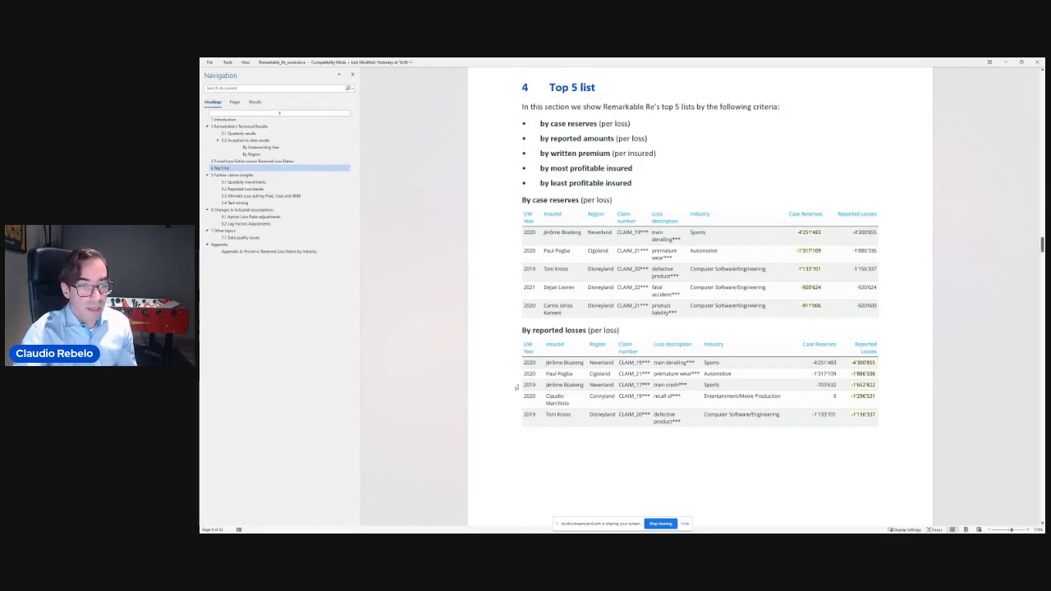
- Scroll to the By most profitable and By least profitable insured tables in section 4
{"action": "scroll", "scroll_direction": "down", "scroll_amount": 3}
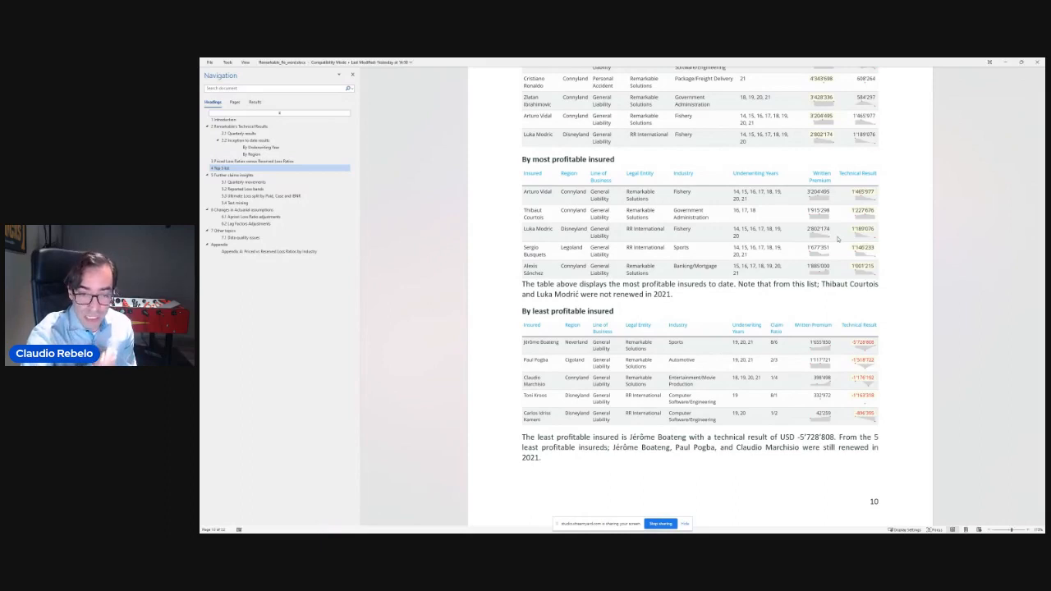
- Scroll below the top 5 tables to section 5 Further claims insights and 5.1 Quarterly movements
{"action": "scroll", "scroll_direction": "down", "scroll_amount": 3}
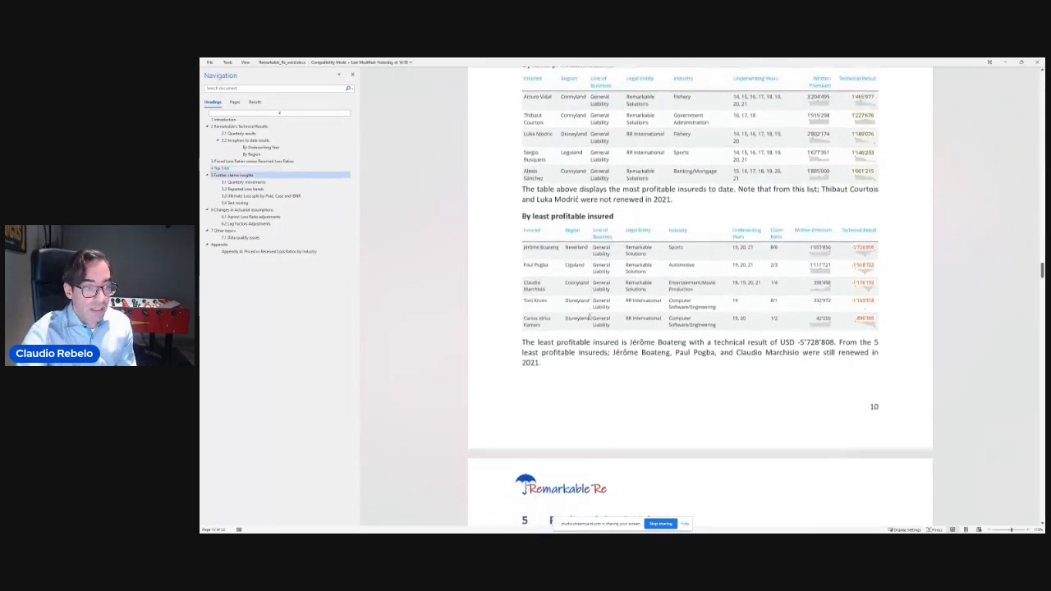
{"action": "scroll", "scroll_direction": "down", "scroll_amount": 3}
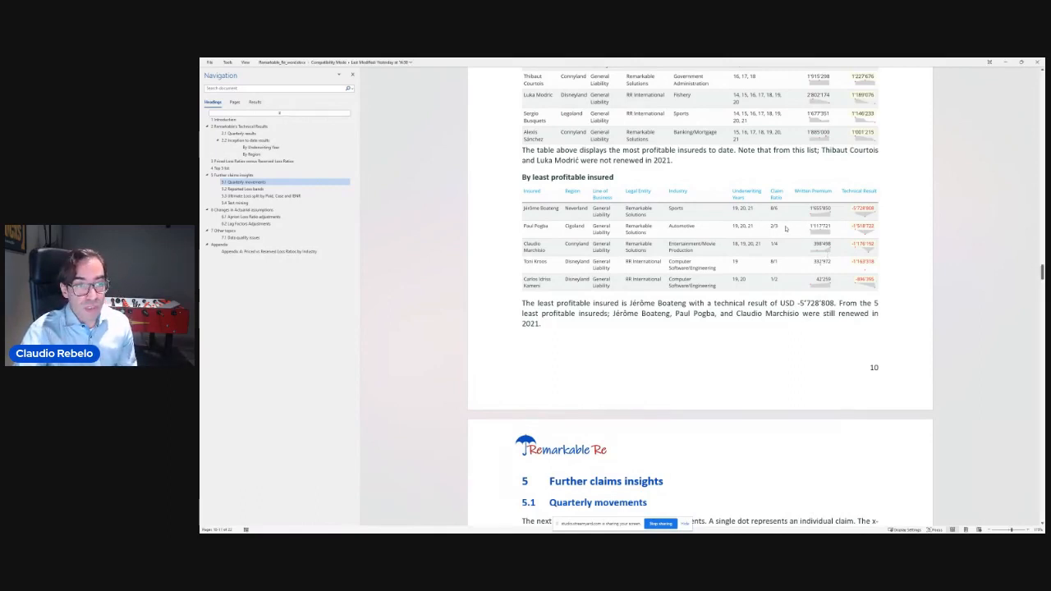
{"action": "mouse_move", "coordinate": [748, 212]}
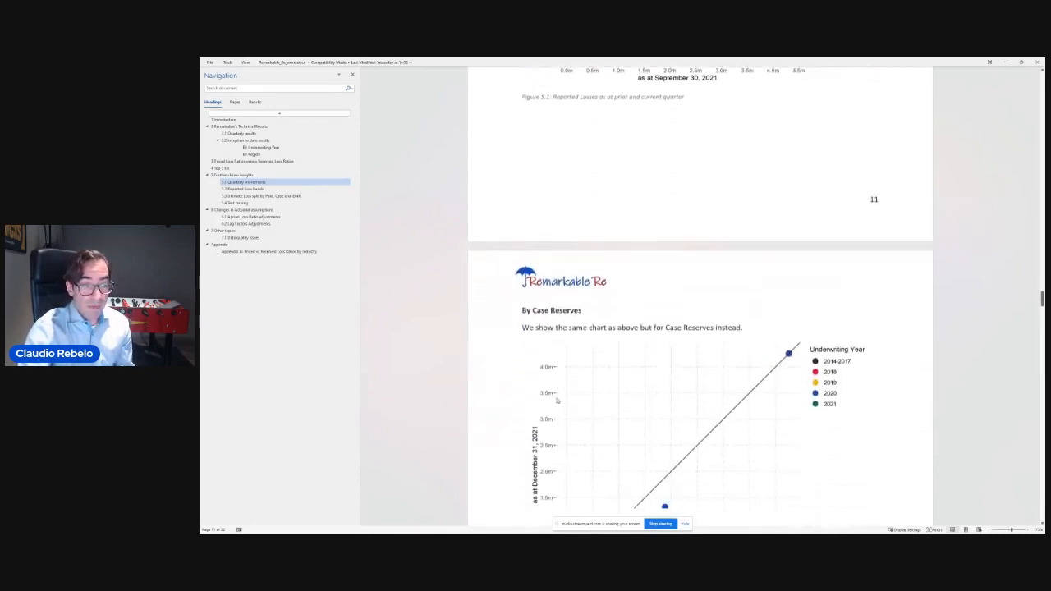
- Scroll to section 5.2 Reported Loss bands showing 77% of policies without reported loss
{"action": "scroll", "scroll_direction": "down", "scroll_amount": 3}
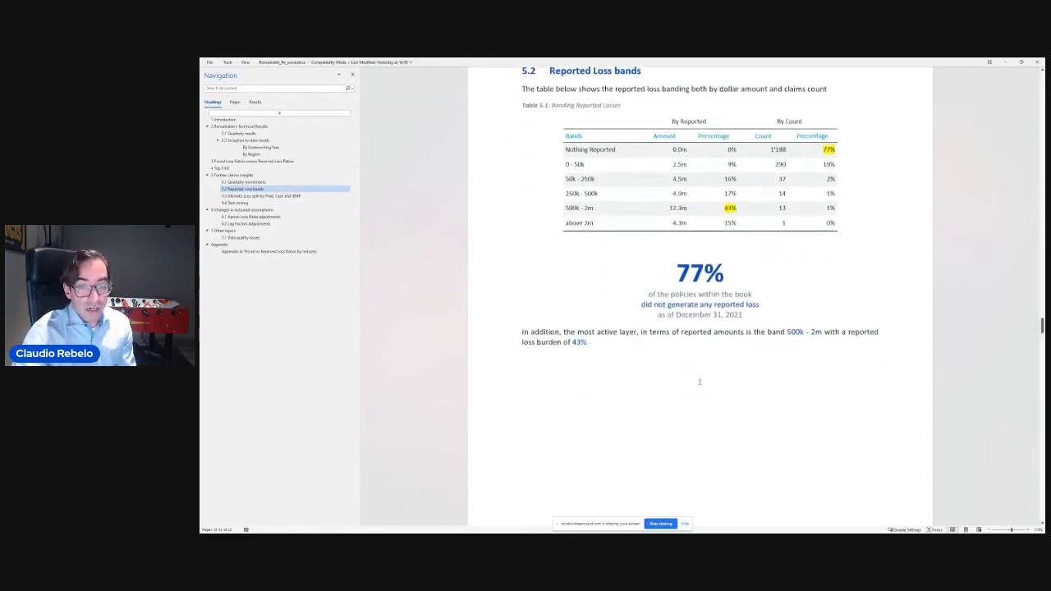
- Scroll past Figure 5.3 to the Figure 5.4 By Region loss banding chart and its commentary
{"action": "scroll", "scroll_direction": "down", "scroll_amount": 3}
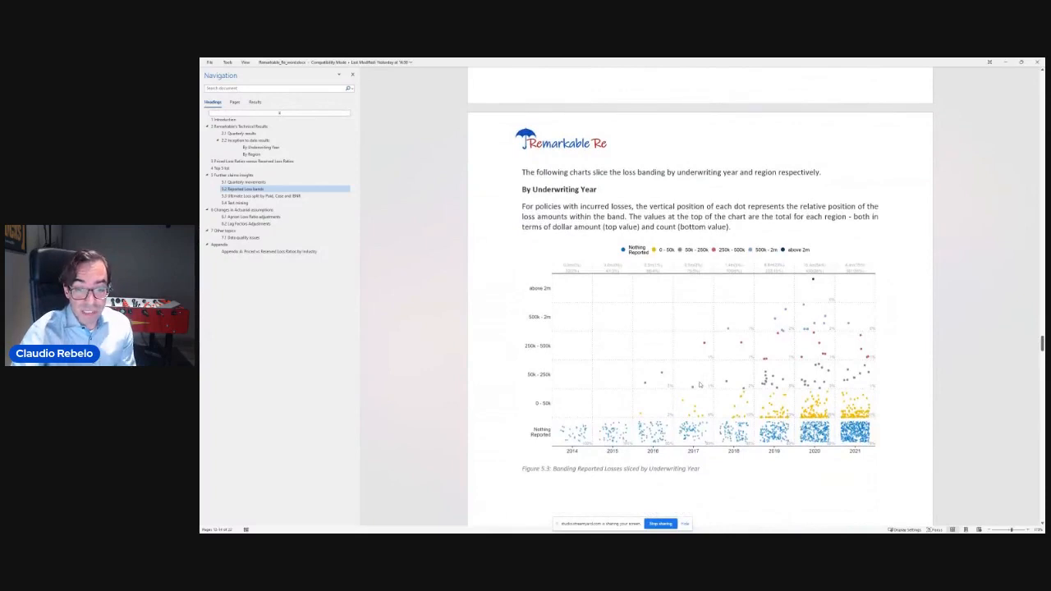
{"action": "mouse_move", "coordinate": [575, 327]}
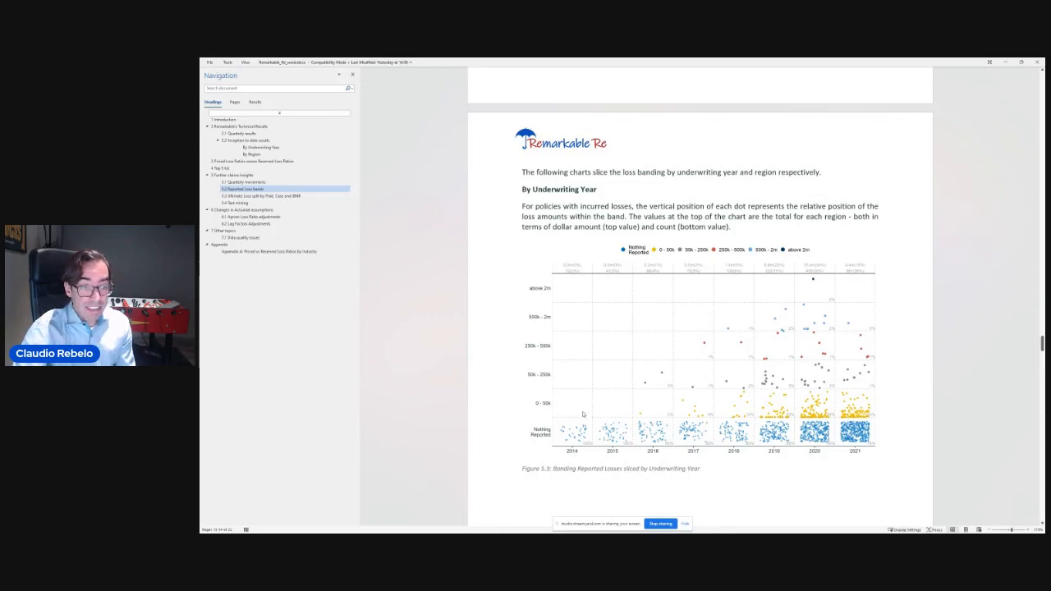
{"action": "mouse_move", "coordinate": [653, 372]}
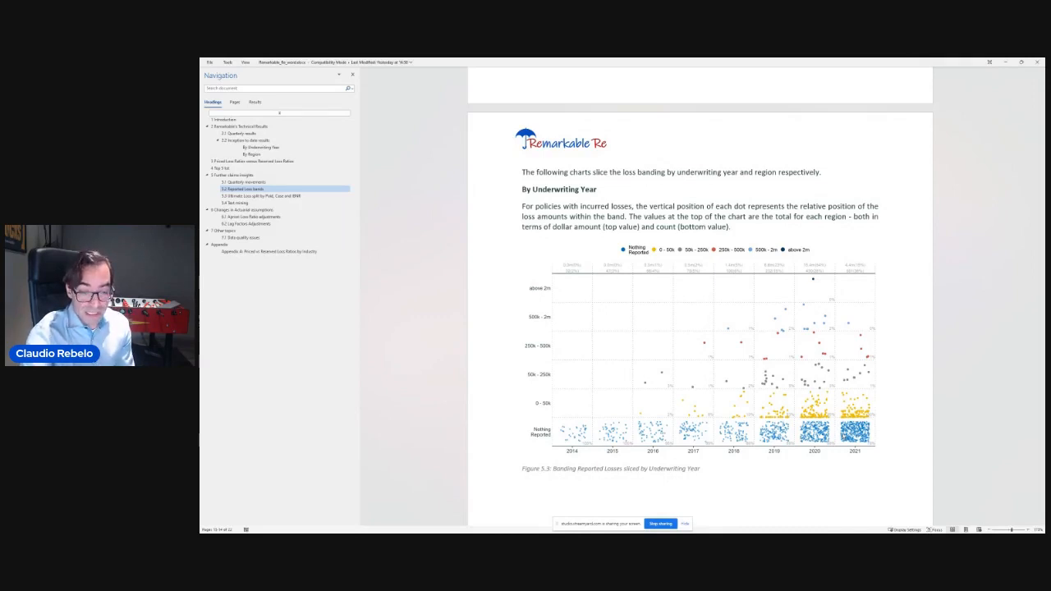
{"action": "scroll", "scroll_direction": "down", "scroll_amount": 3}
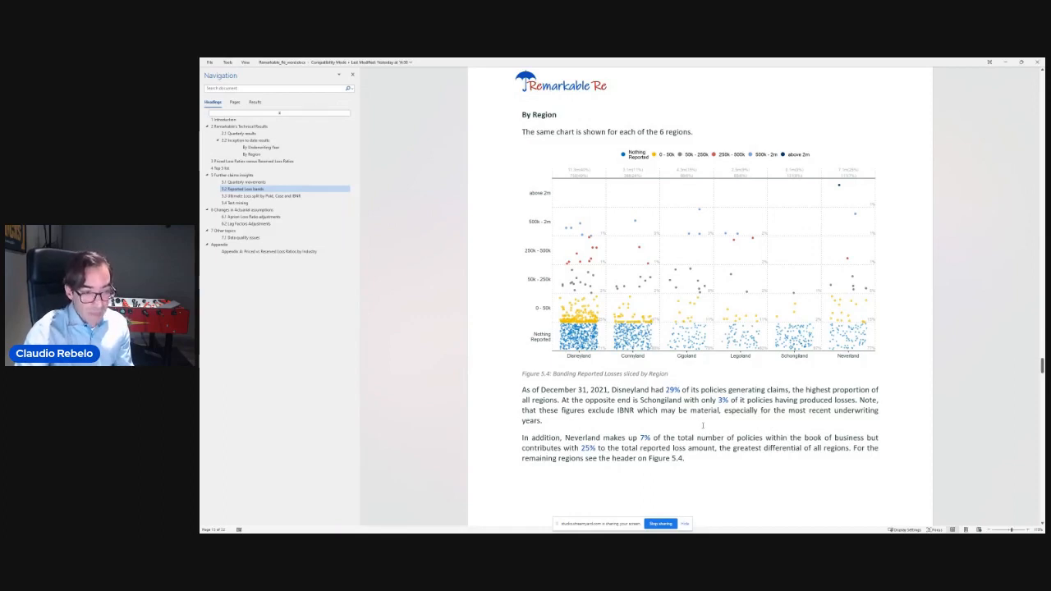
- Scroll through section 5.3 Ultimate Loss split chart before returning to the slides
{"action": "scroll", "scroll_direction": "down", "scroll_amount": 3}
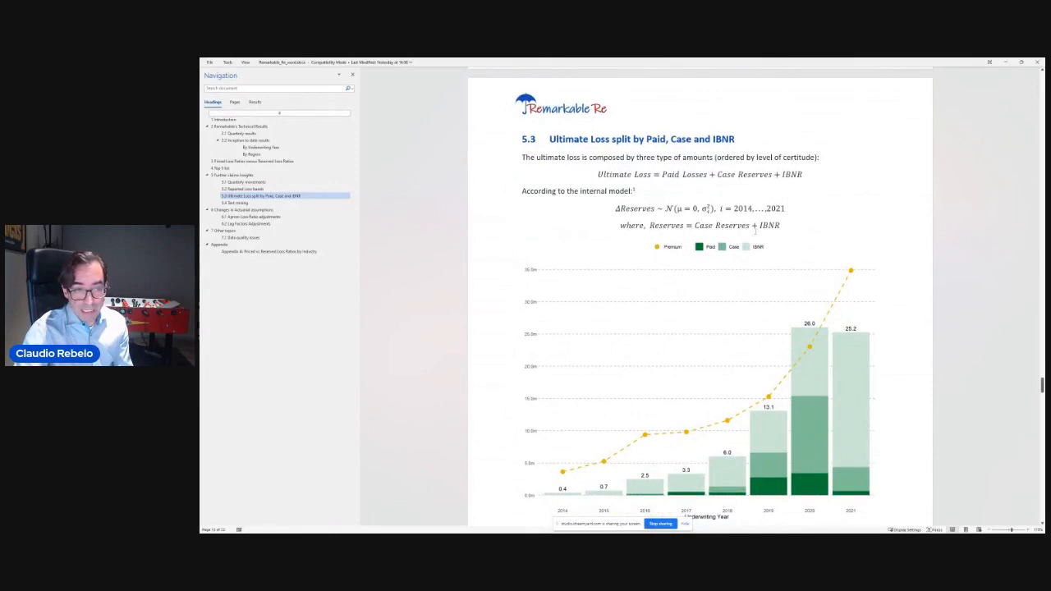
{"action": "scroll", "scroll_direction": "down", "scroll_amount": 3}
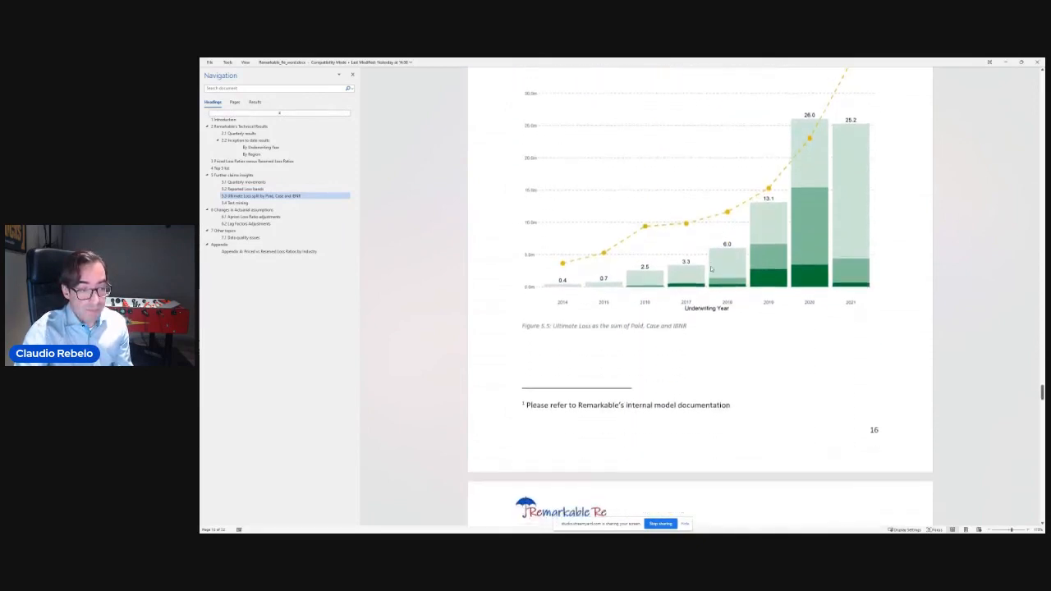
{"action": "scroll", "scroll_direction": "down", "scroll_amount": 3}
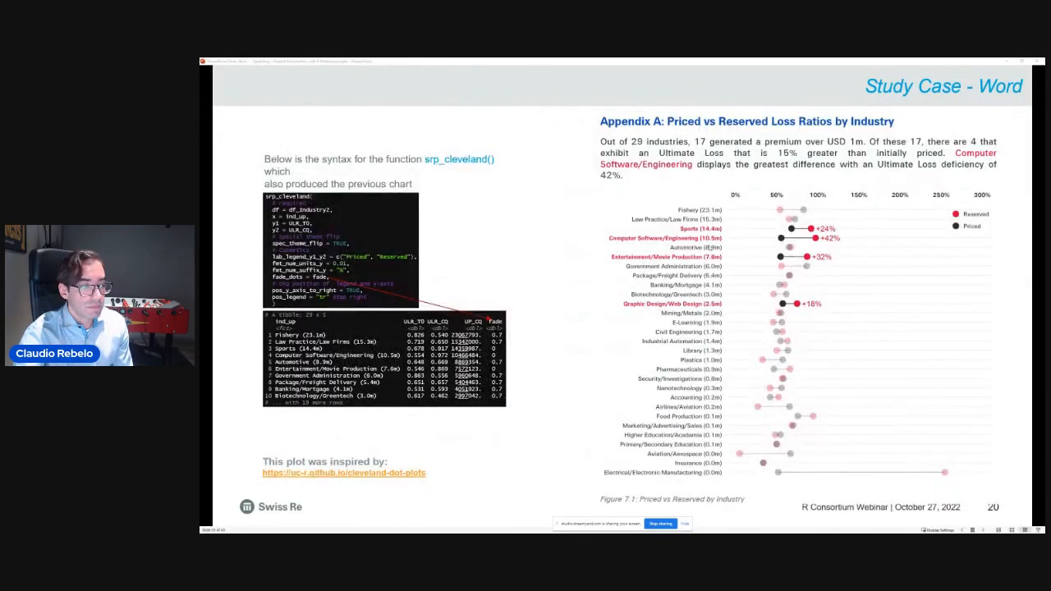
- Advance the slideshow to slide 23 with the Ultimate Loss split and regional plots
{"action": "key", "text": "right"}
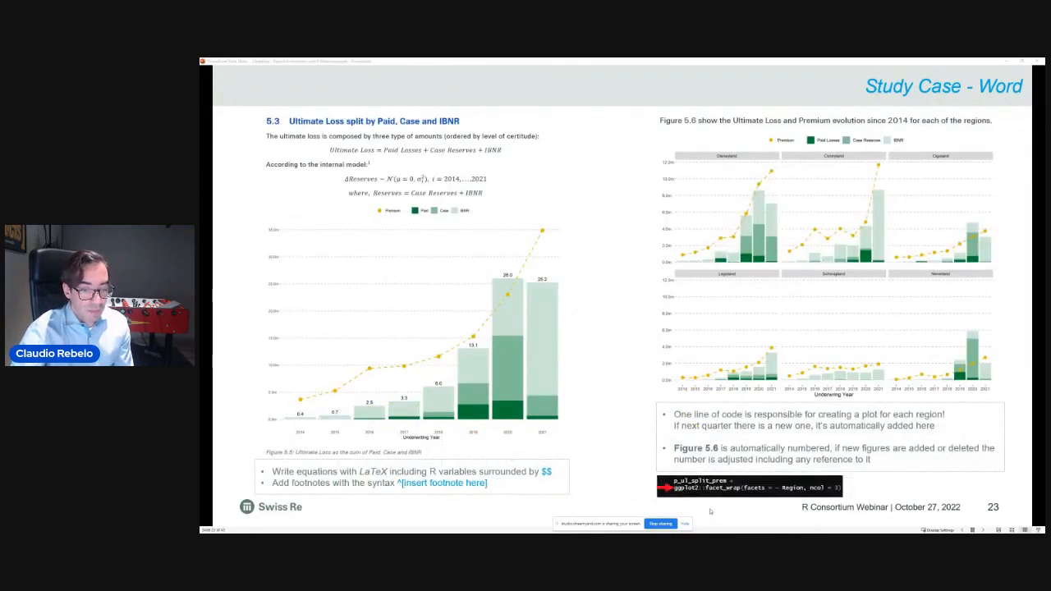
{"action": "mouse_move", "coordinate": [721, 511]}
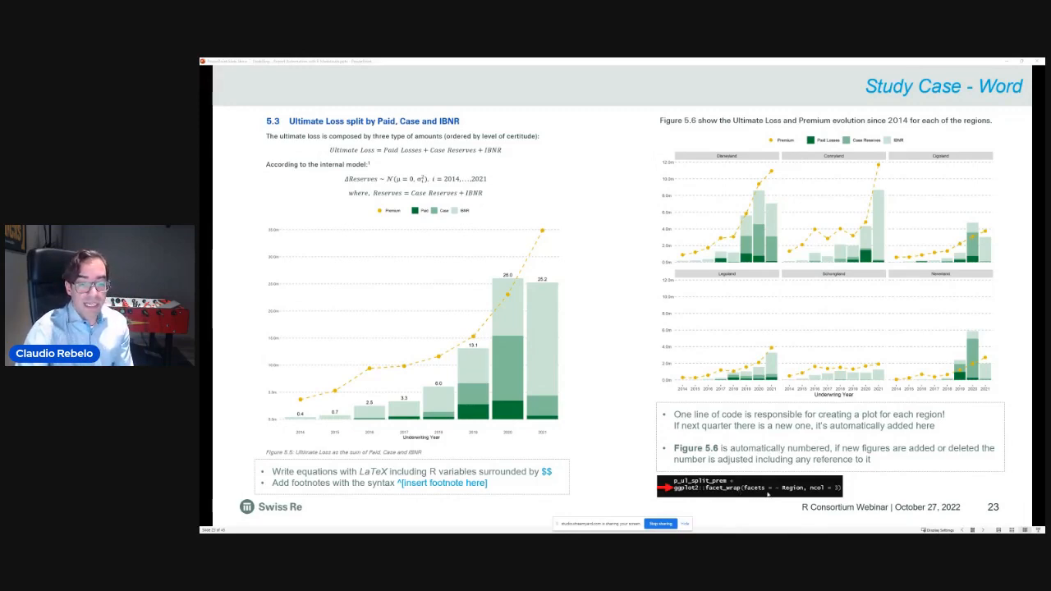
{"action": "mouse_move", "coordinate": [768, 494]}
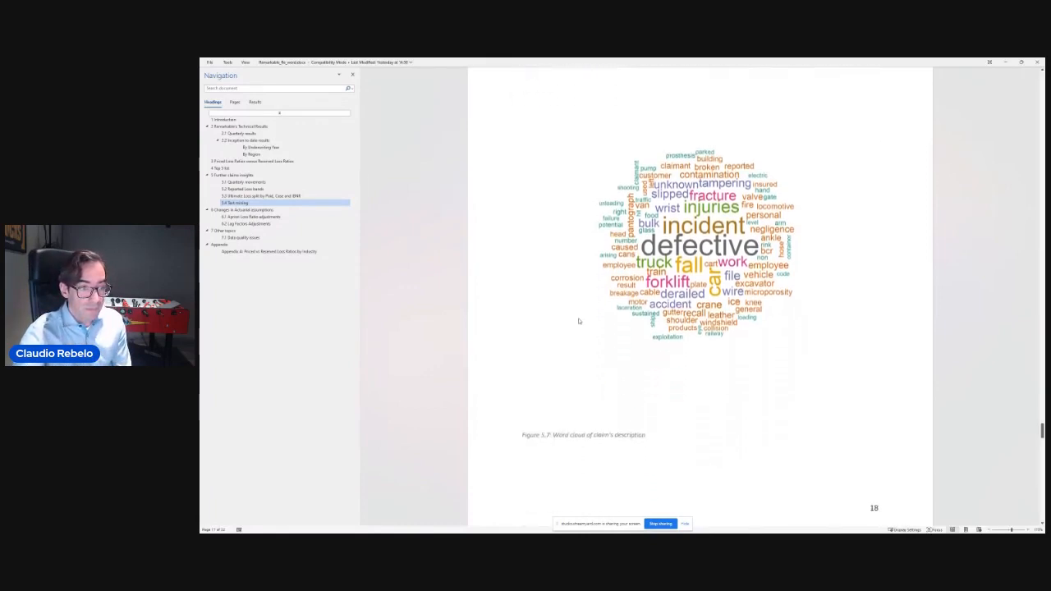
- Scroll through section 5.4 Text mining with the claims word cloud and top-ten words chart
{"action": "scroll", "scroll_direction": "down", "scroll_amount": 3}
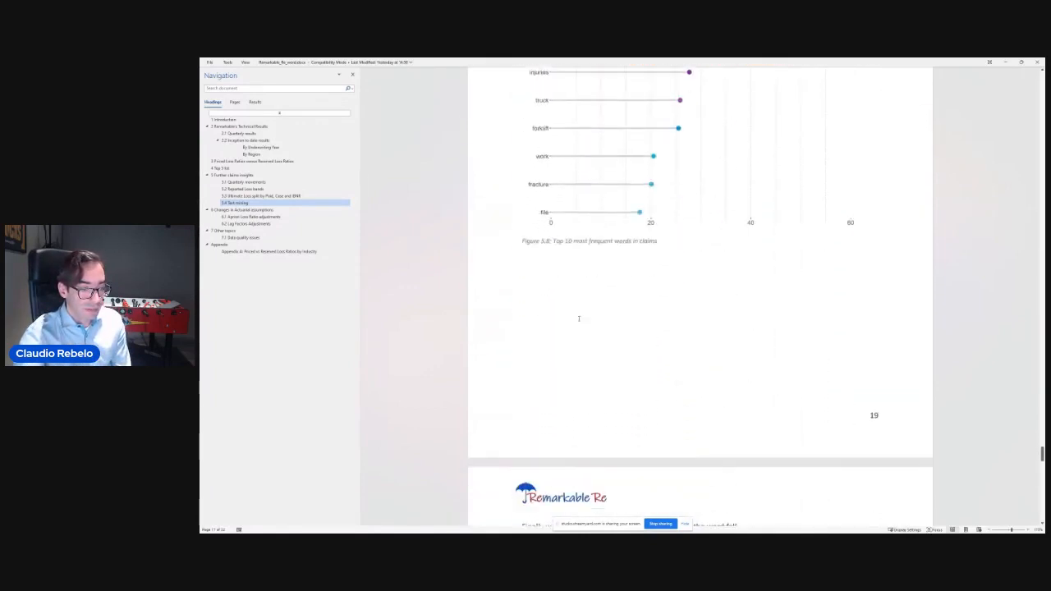
{"action": "scroll", "scroll_direction": "down", "scroll_amount": 3}
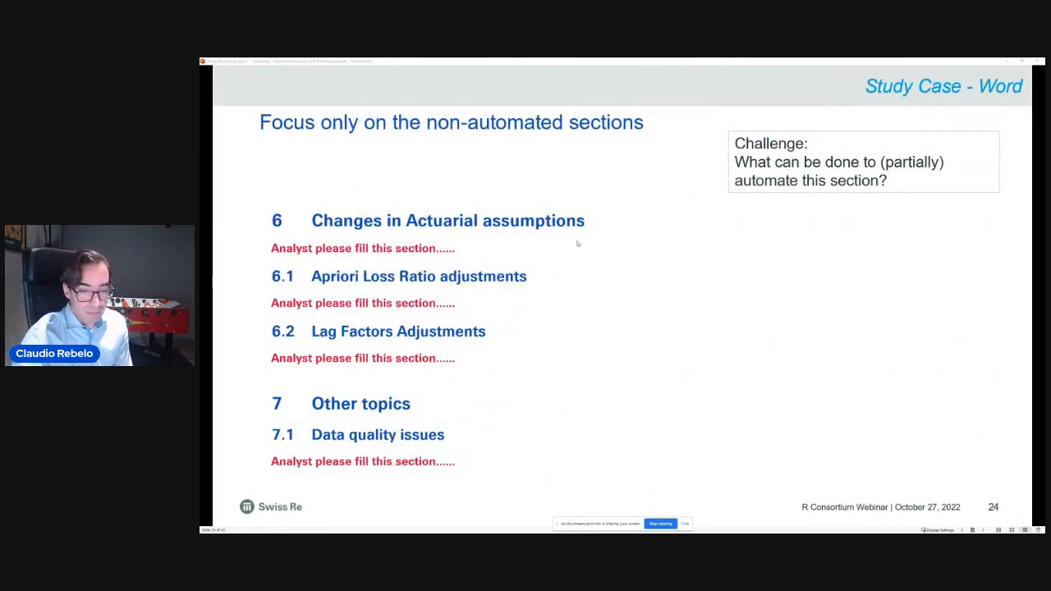
- Advance through slide 25 on reusing comment files to slide 26 on HTML as the richest format
{"action": "key", "text": "right"}
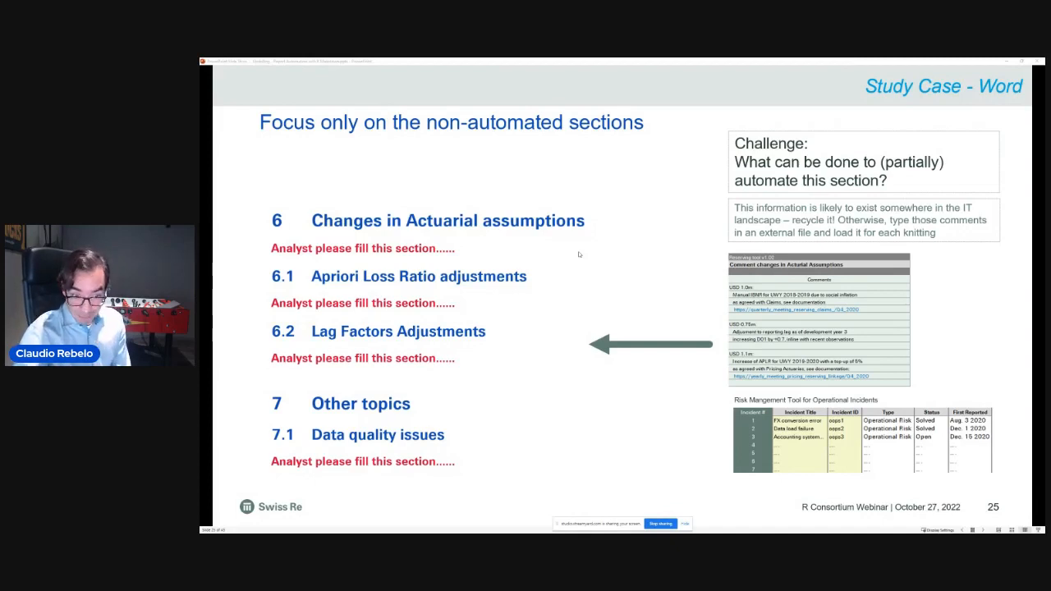
{"action": "key", "text": "right"}
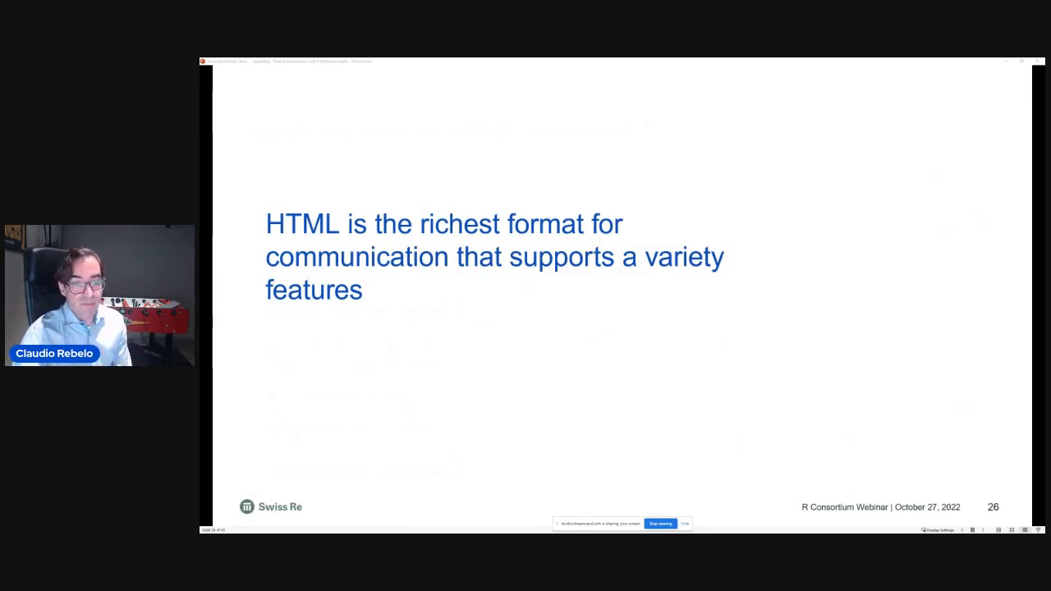
- Advance past the HTML-as-richest-format slide toward the knitted Remarkable Re HTML report
{"action": "key", "text": "right"}
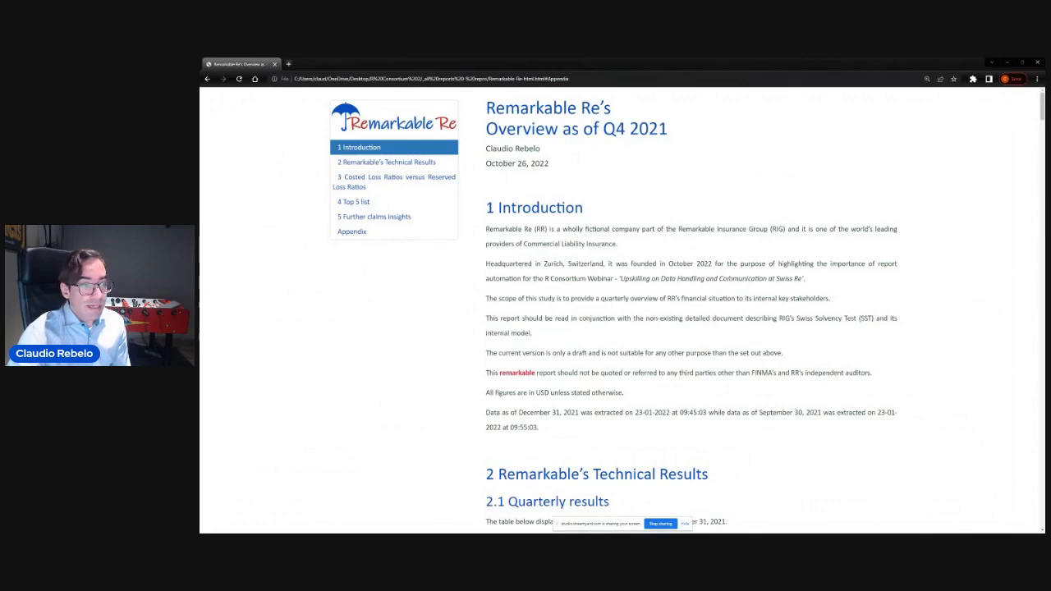
- Expand the main quarterly loss movements description, then reach the By Region table showing Neverland's 146% ratio
{"action": "scroll", "scroll_direction": "down", "scroll_amount": 3}
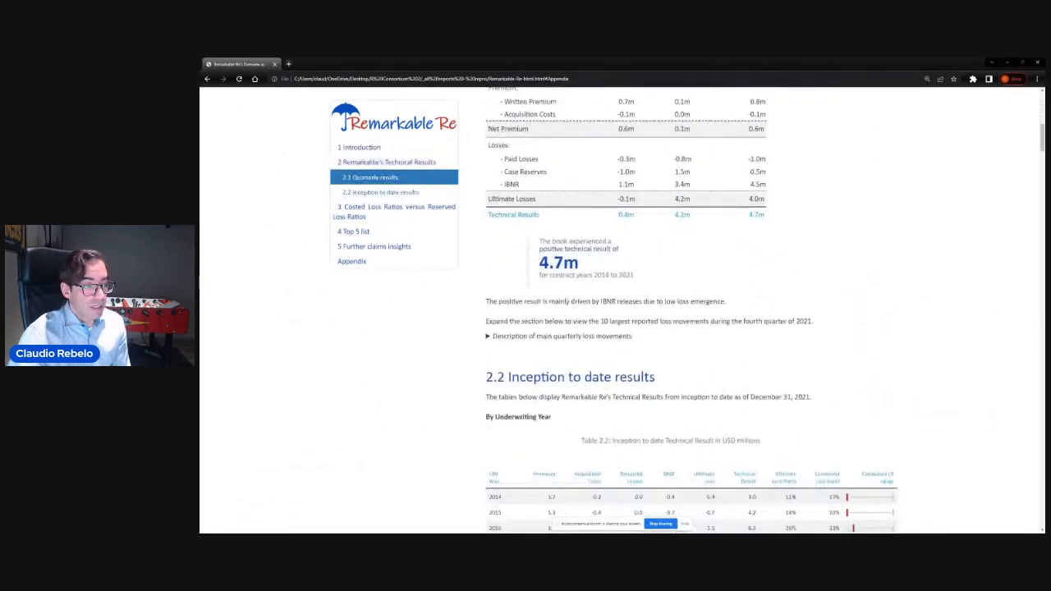
{"action": "left_click", "coordinate": [488, 336]}
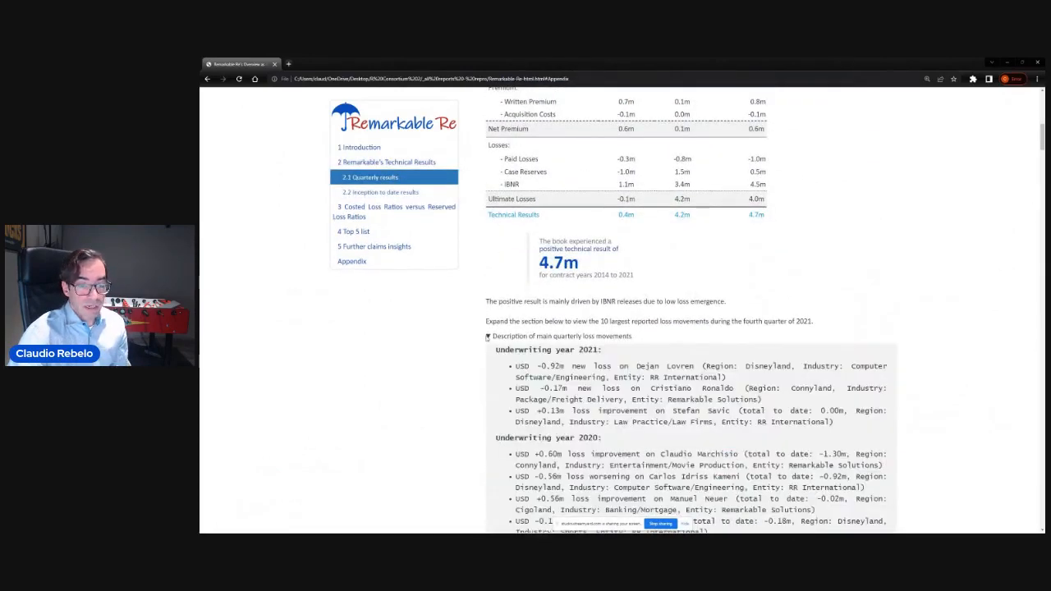
{"action": "scroll", "scroll_direction": "down", "scroll_amount": 3}
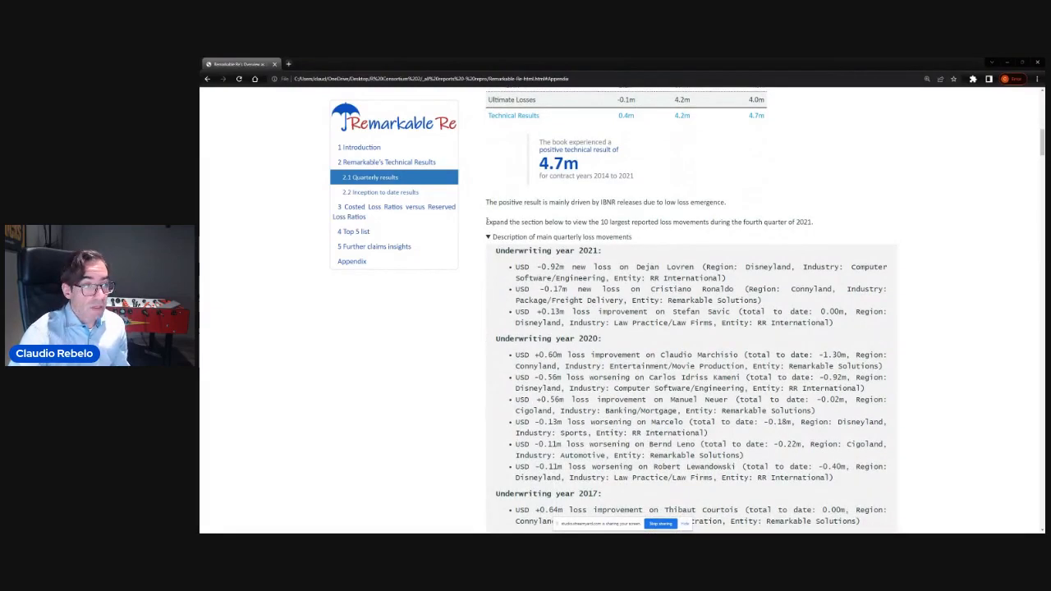
{"action": "left_click", "coordinate": [380, 192]}
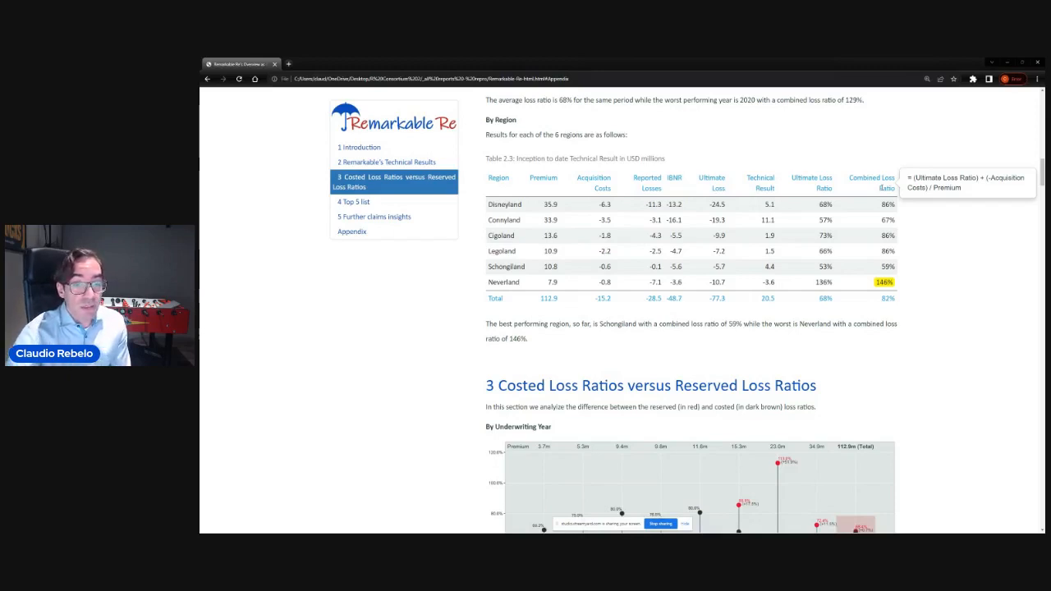
- Jump to section 5 Further claims insights with the quarterly movements scatter chart
{"action": "left_click", "coordinate": [374, 216]}
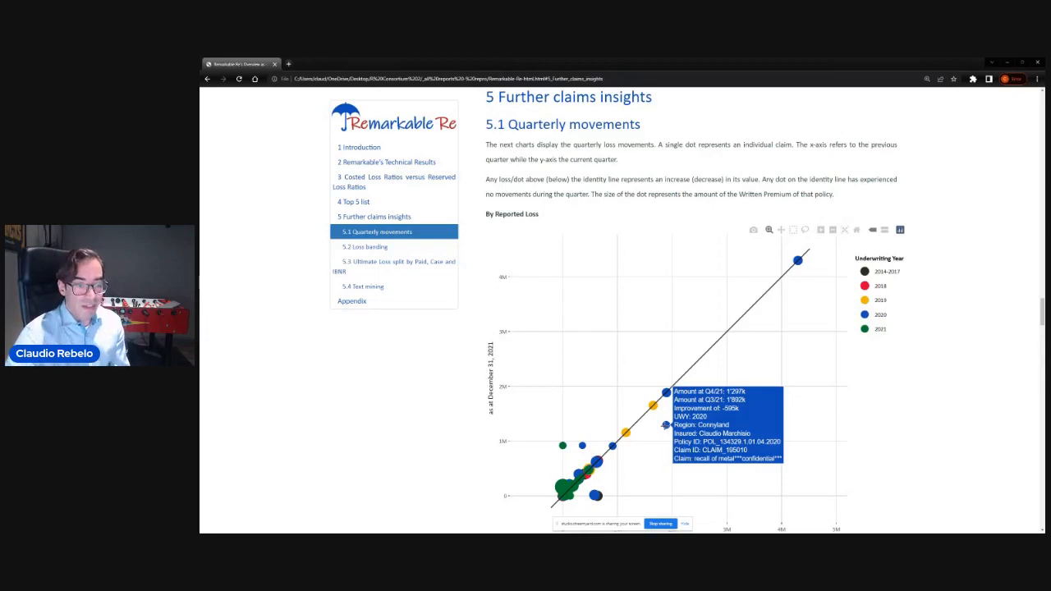
- Scroll past the zoomed quarterly movements chart toward Appendix B - Data set
{"action": "scroll", "scroll_direction": "down", "scroll_amount": 3}
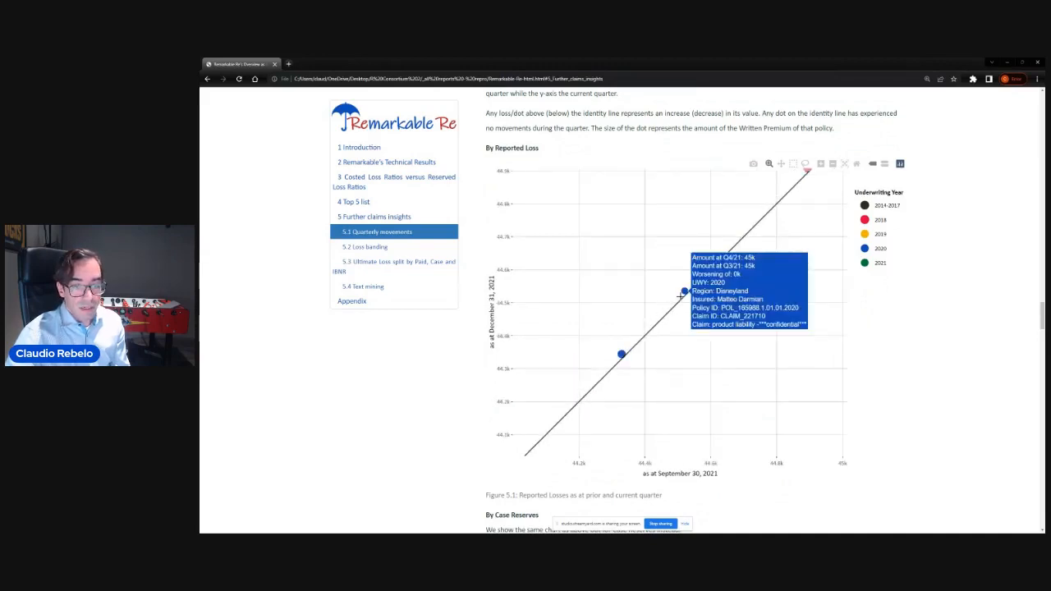
{"action": "mouse_move", "coordinate": [697, 336]}
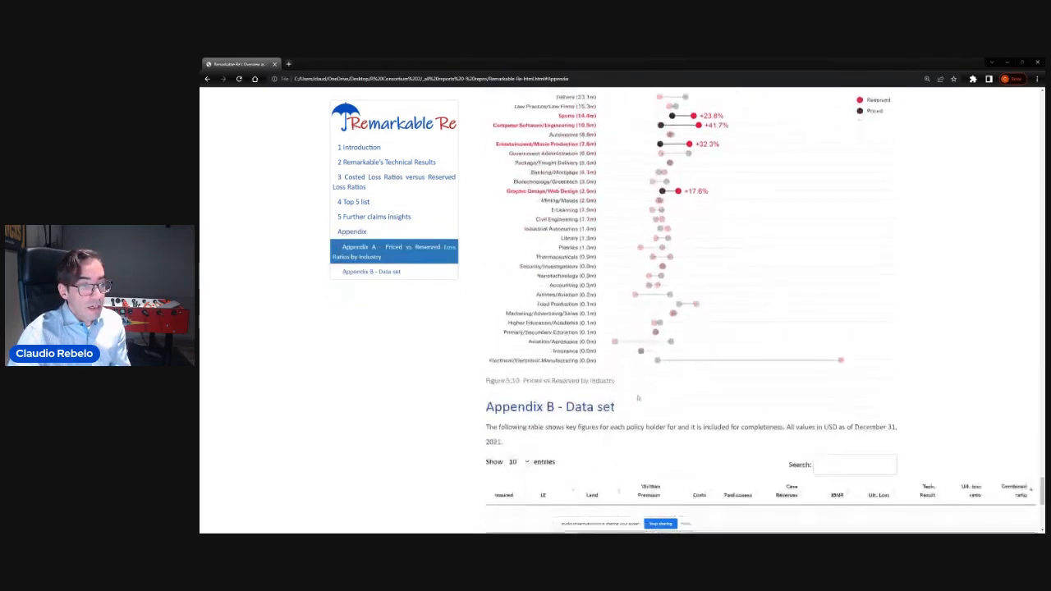
- Filter the Appendix B data table's Insured column to 'messi'
{"action": "scroll", "scroll_direction": "down", "scroll_amount": 3}
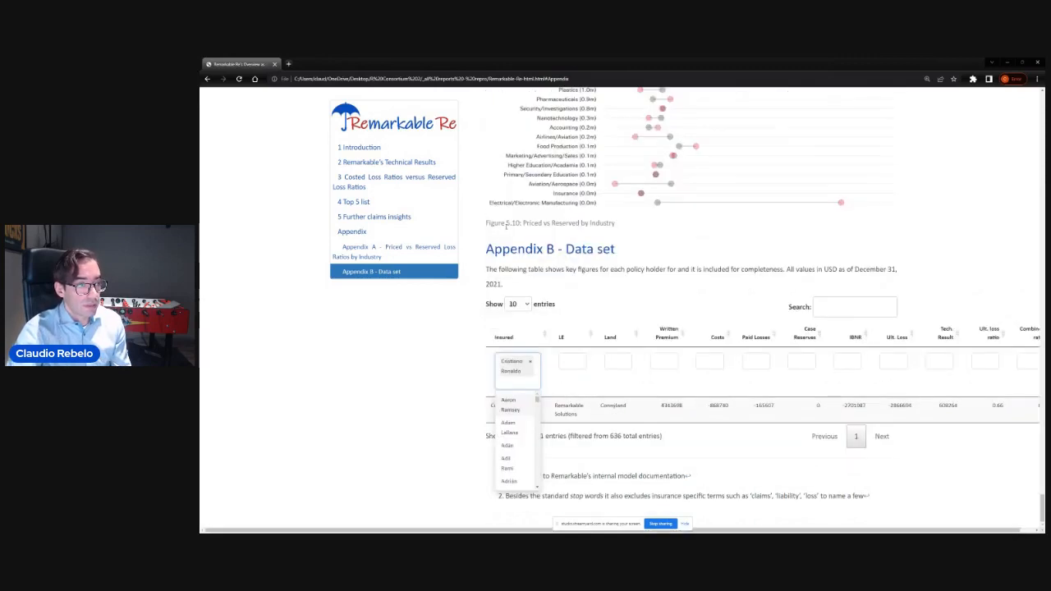
{"action": "type", "text": "messi"}
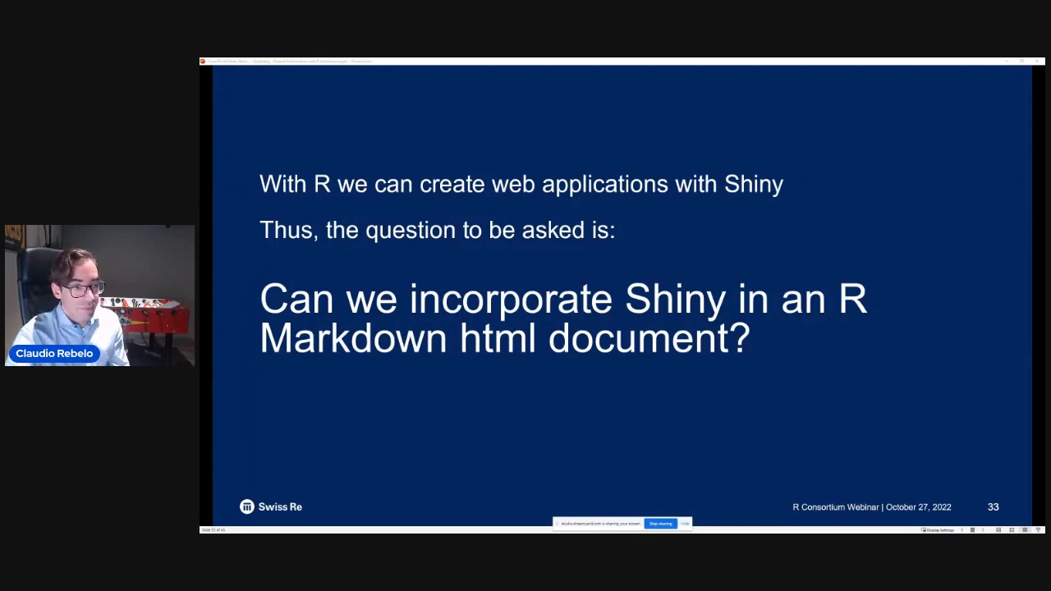
- Advance past the slide asking whether Shiny fits in an R Markdown HTML document
{"action": "key", "text": "Right"}
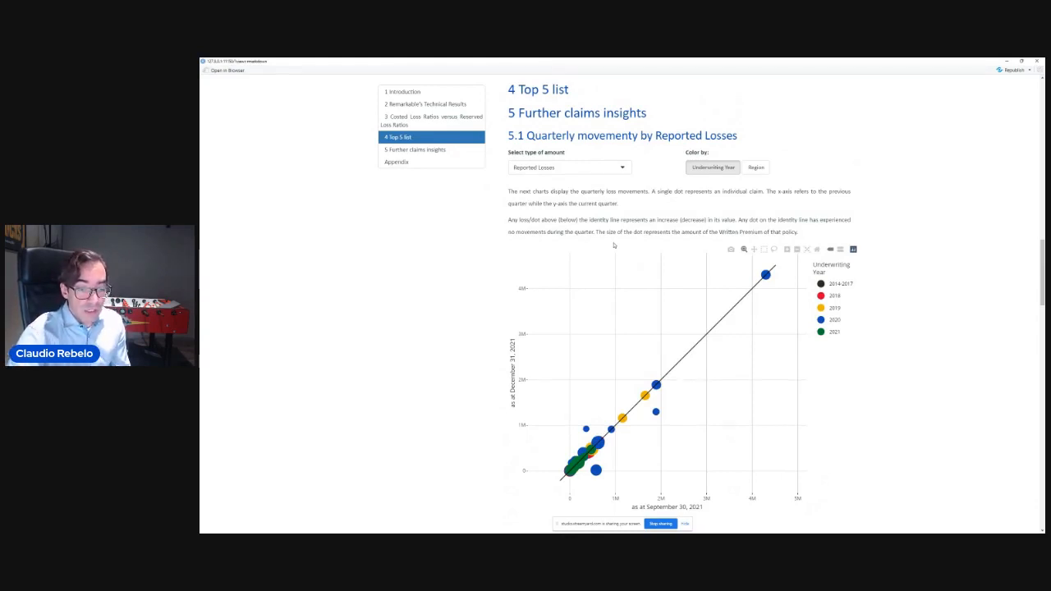
- Switch the quarterly movements chart through Case Reserves and Paid Losses, settling back on Reported Losses
{"action": "left_click", "coordinate": [568, 167]}
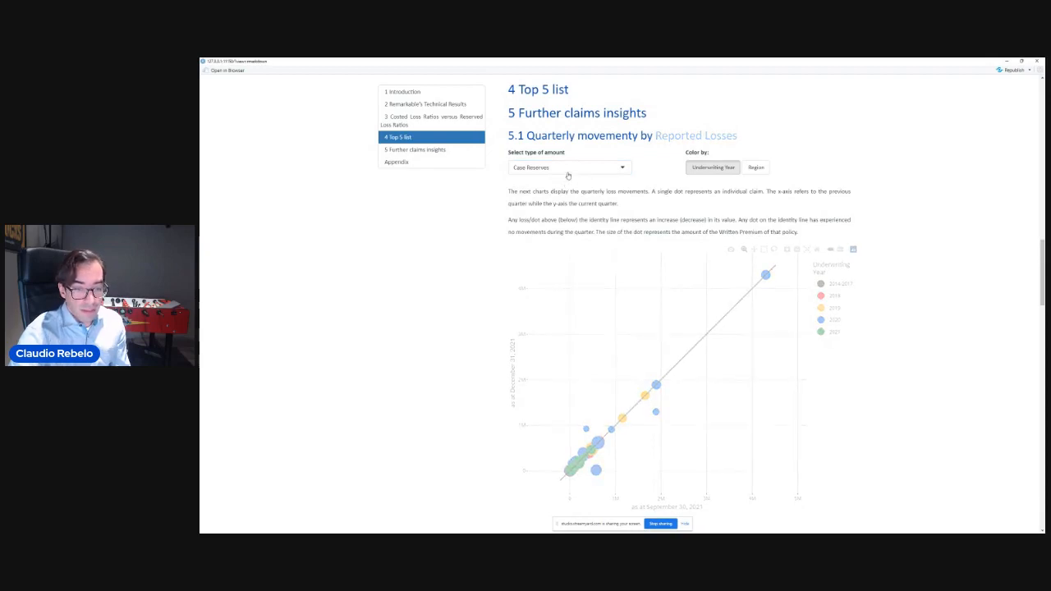
{"action": "left_click", "coordinate": [567, 168]}
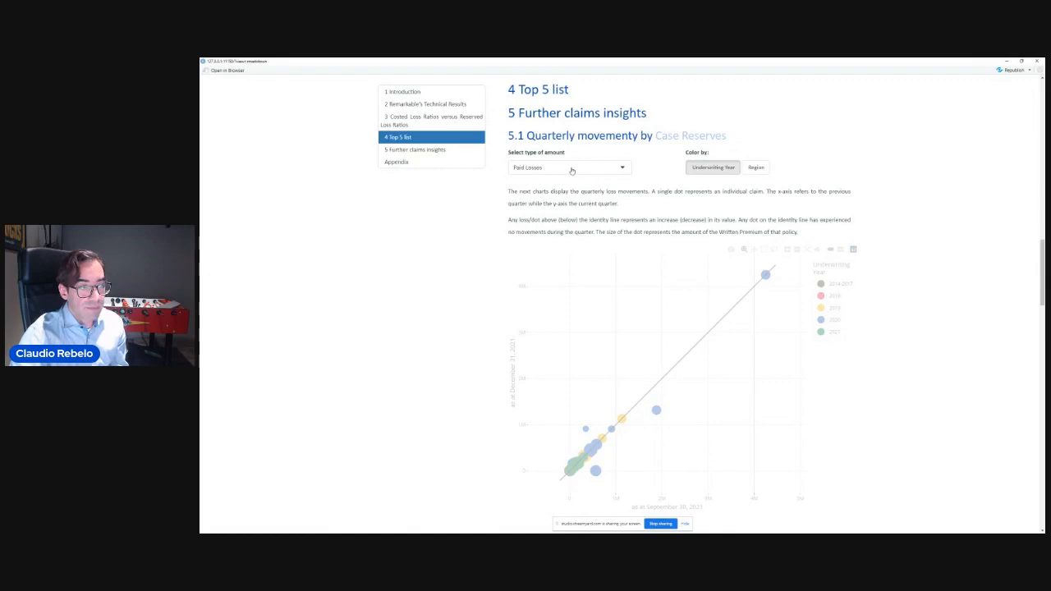
{"action": "left_click", "coordinate": [568, 168]}
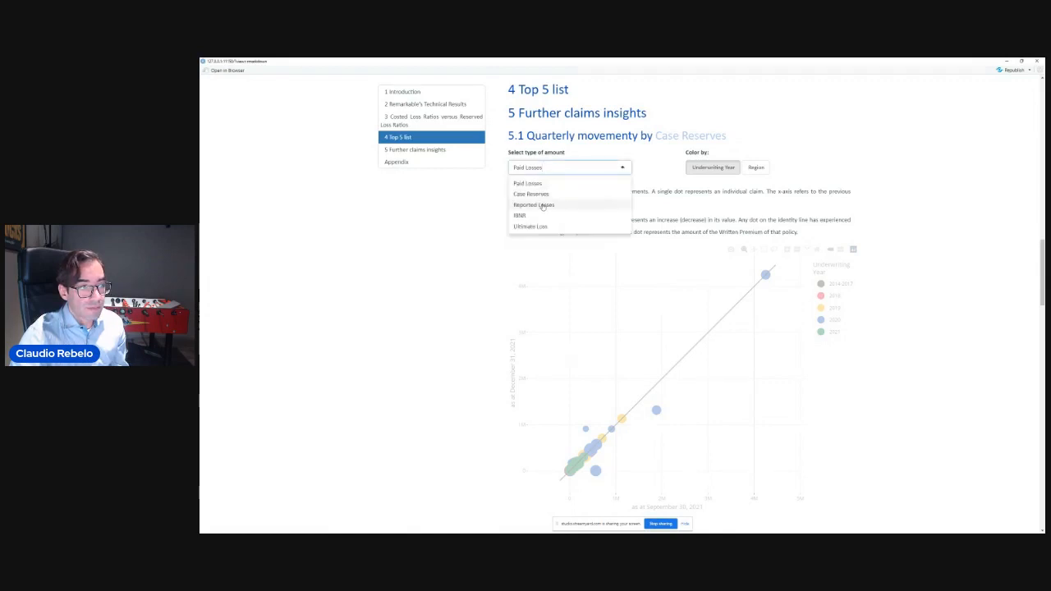
{"action": "left_click", "coordinate": [534, 204]}
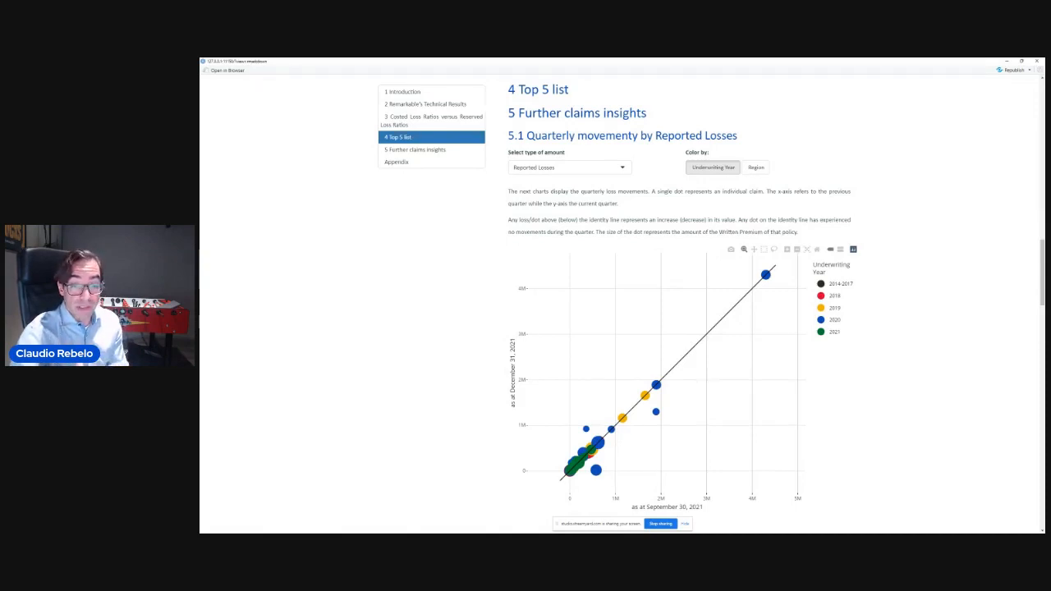
{"action": "left_click", "coordinate": [568, 168]}
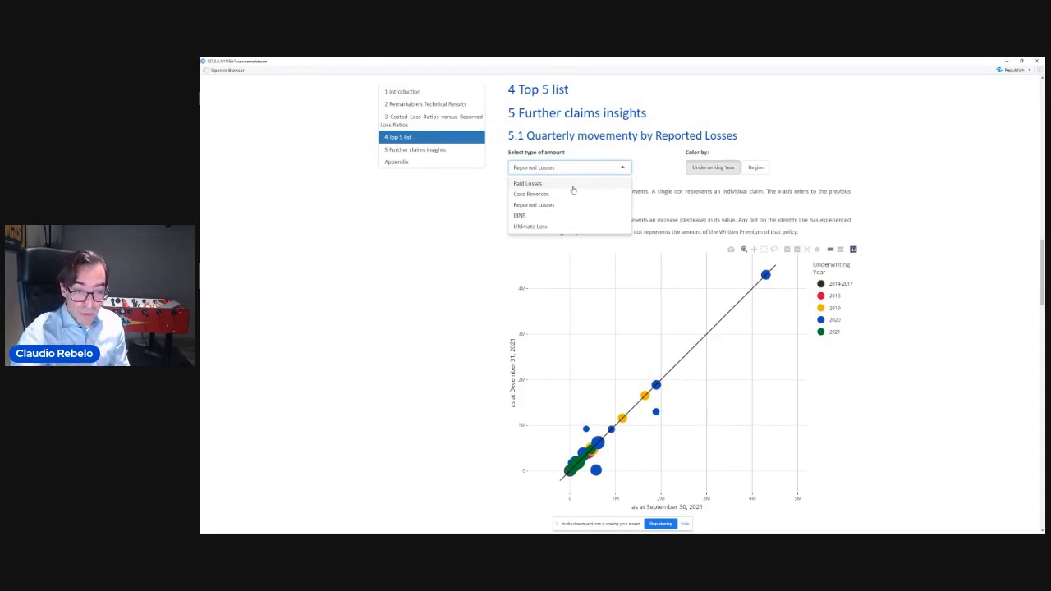
{"action": "left_click", "coordinate": [569, 168]}
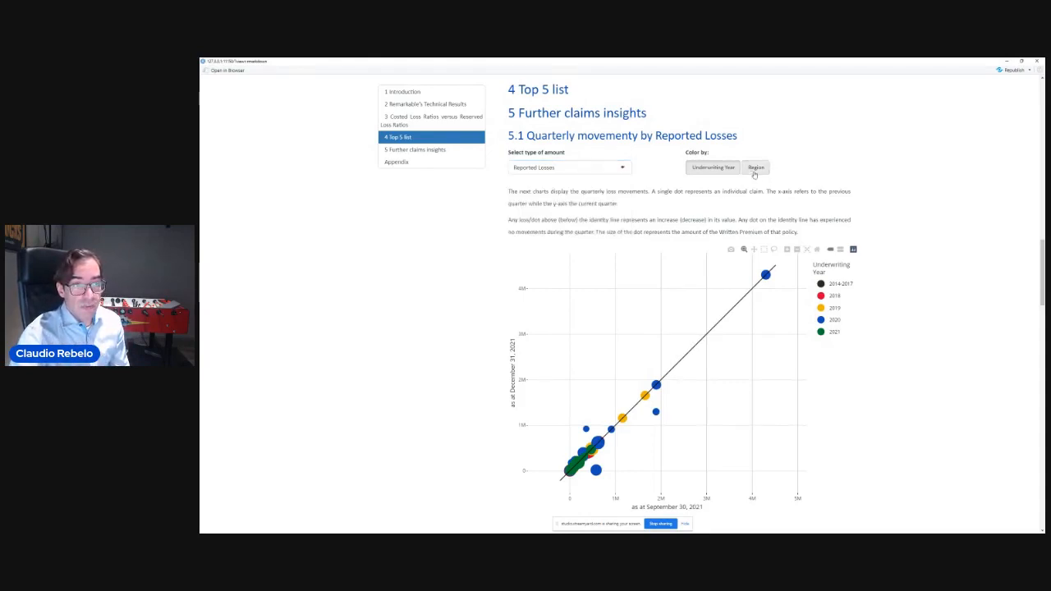
- Colour the claim dots by region, restore underwriting-year colours, then move to 5.3 Text mining
{"action": "left_click", "coordinate": [755, 167]}
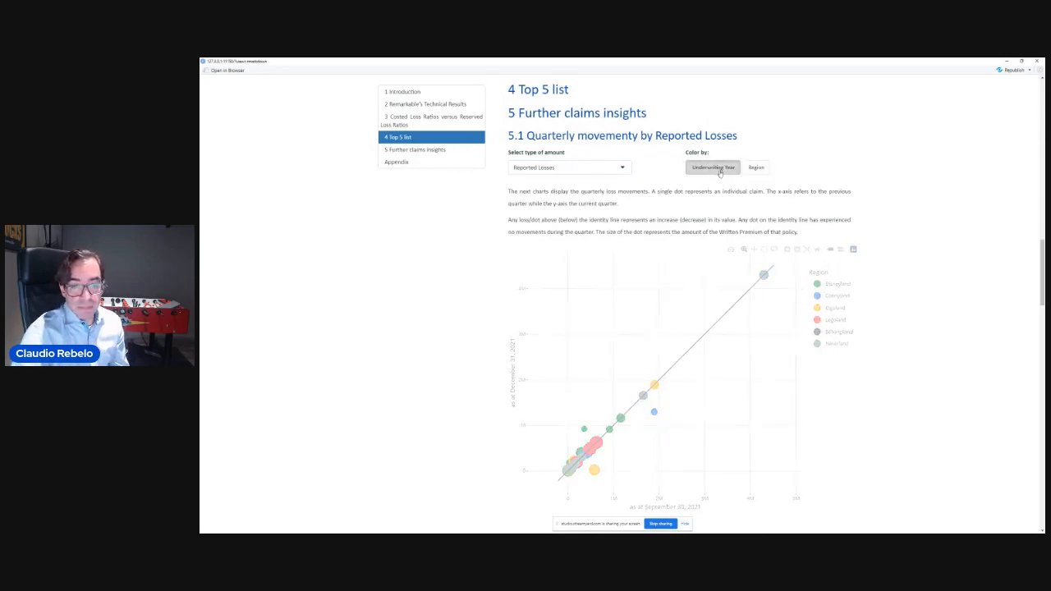
{"action": "left_click", "coordinate": [712, 168]}
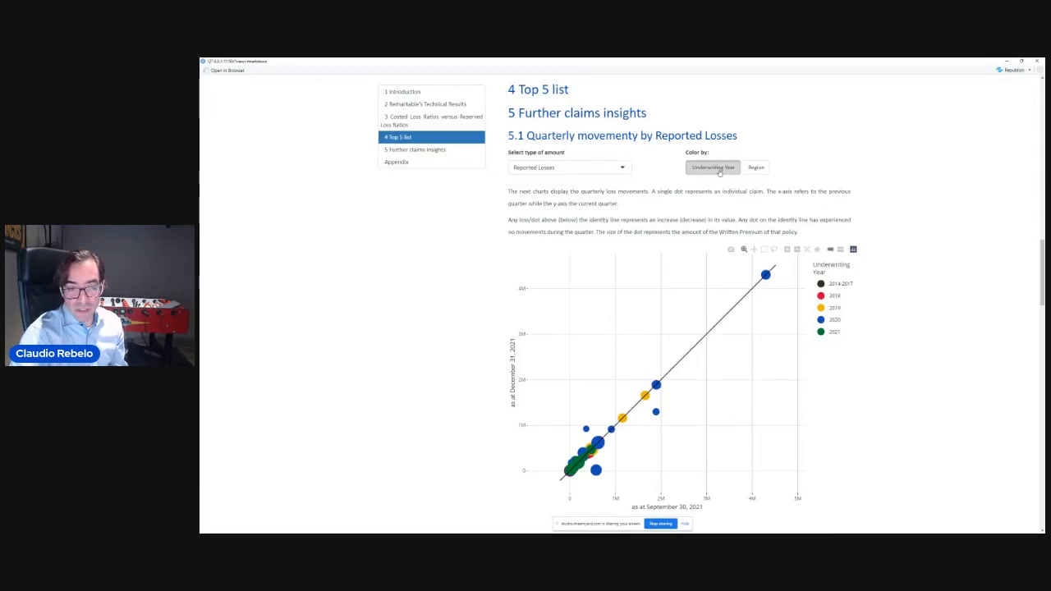
{"action": "left_click", "coordinate": [754, 167]}
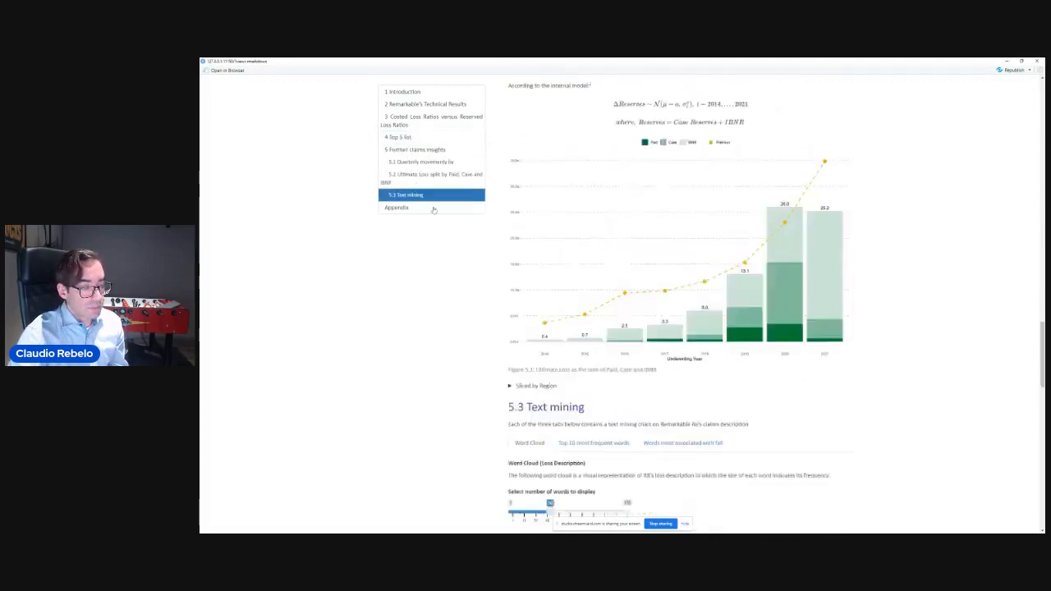
- Scroll the Shiny report before returning to the Parameterized reports title slide
{"action": "scroll", "scroll_direction": "down", "scroll_amount": 3}
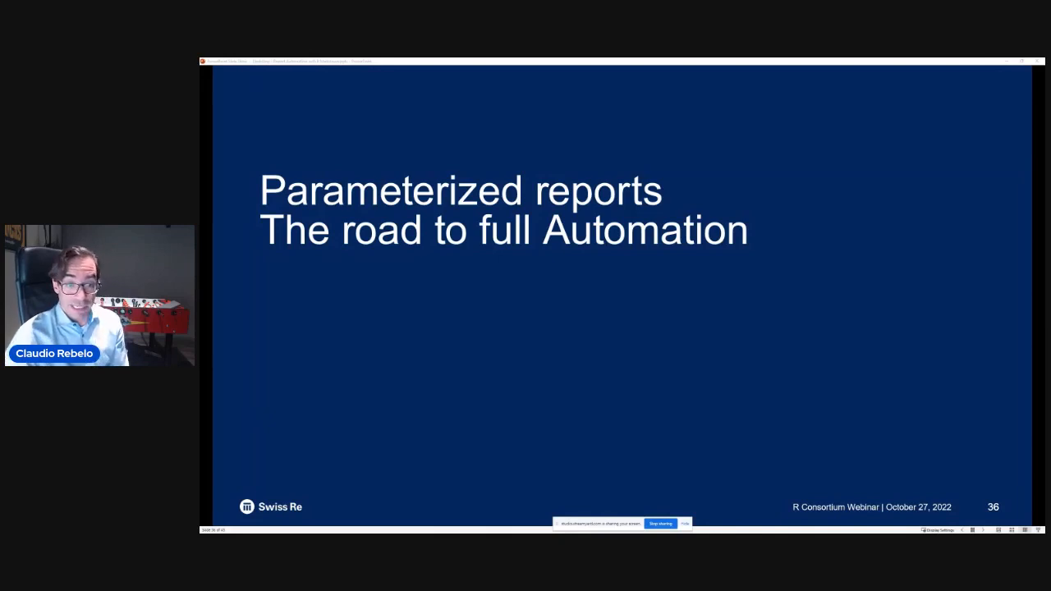
- Advance through the params YAML header slide to the answer about further automation
{"action": "key", "text": "right"}
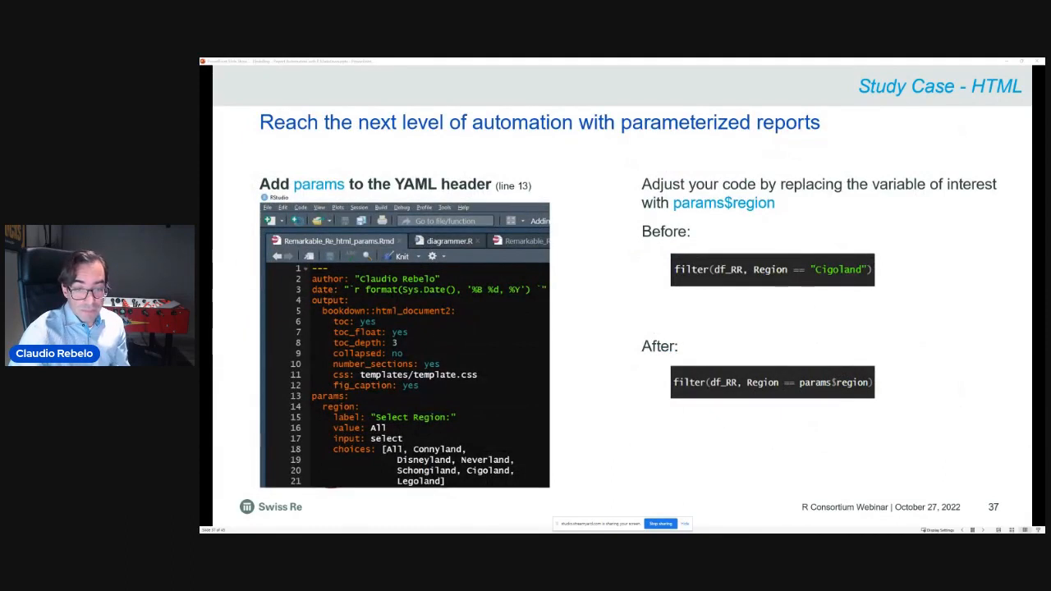
{"action": "mouse_move", "coordinate": [660, 293]}
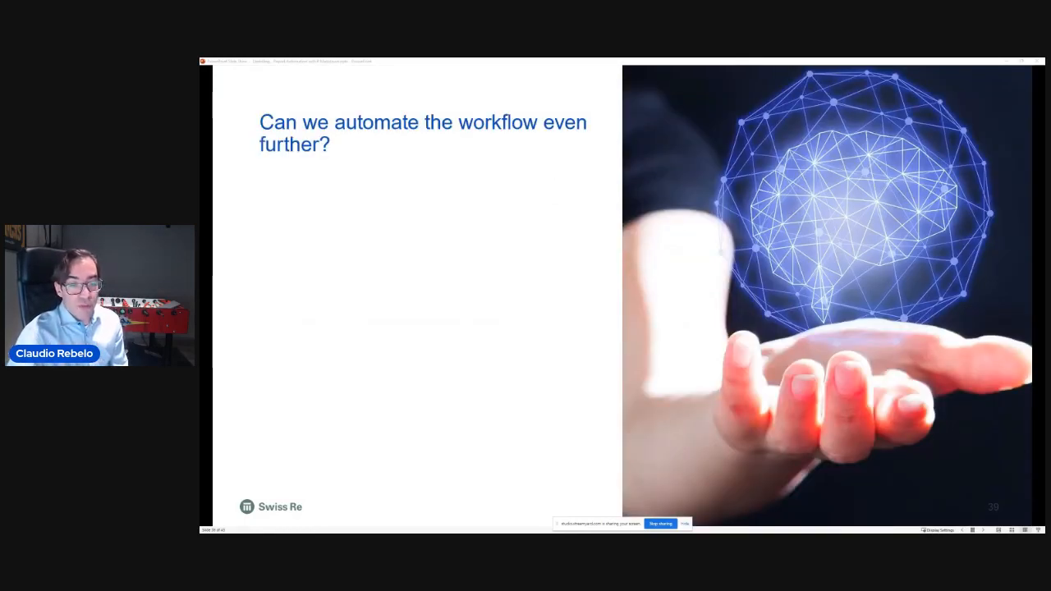
{"action": "key", "text": "right"}
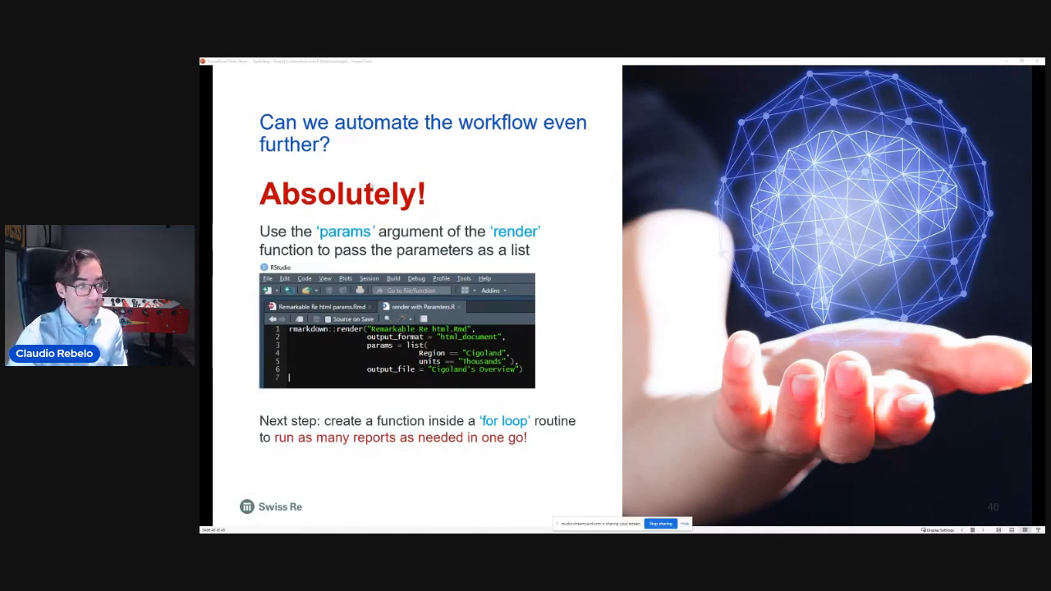
- Advance through the Faster & Better summary to the closing quote about reports driving themselves
{"action": "key", "text": "right"}
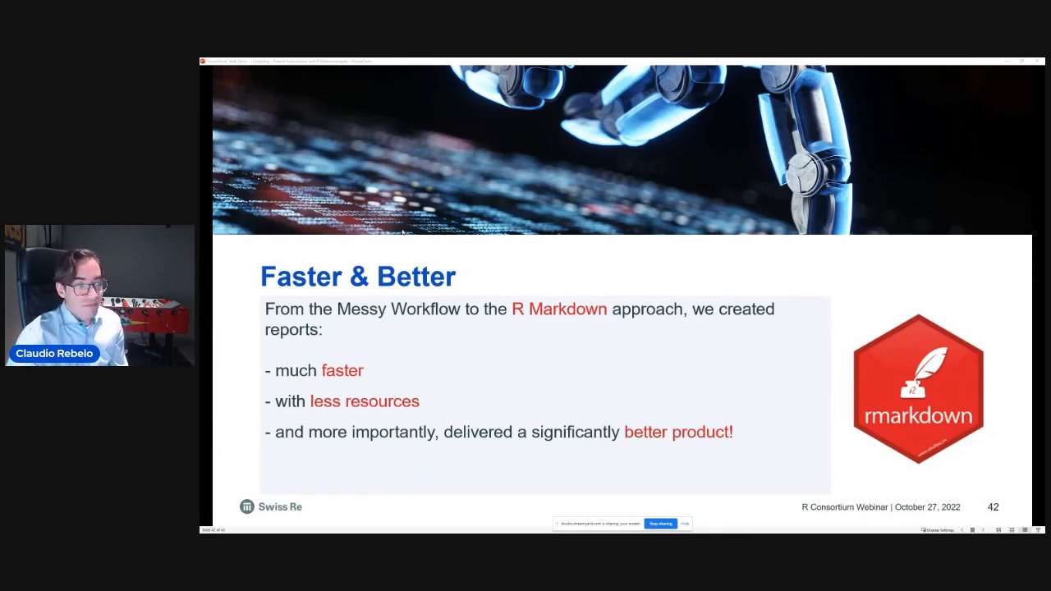
{"action": "key", "text": "right"}
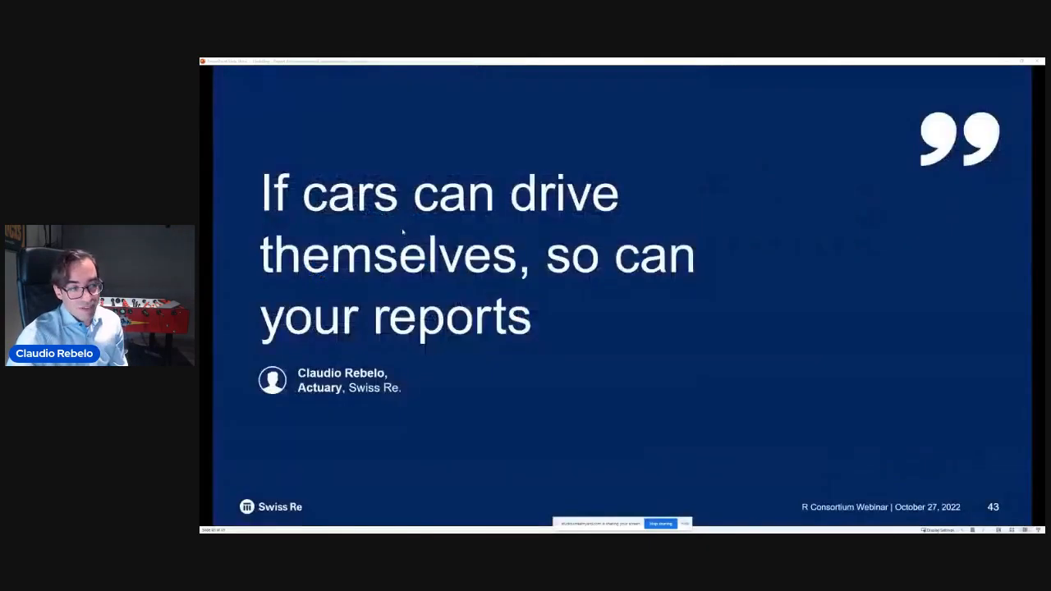